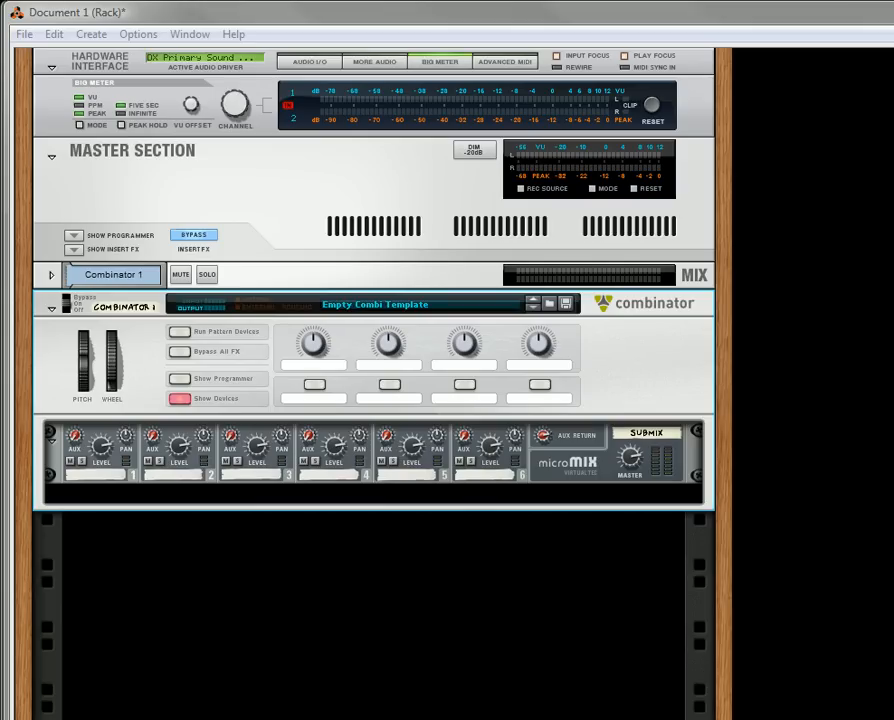
mouse_move(420, 622)
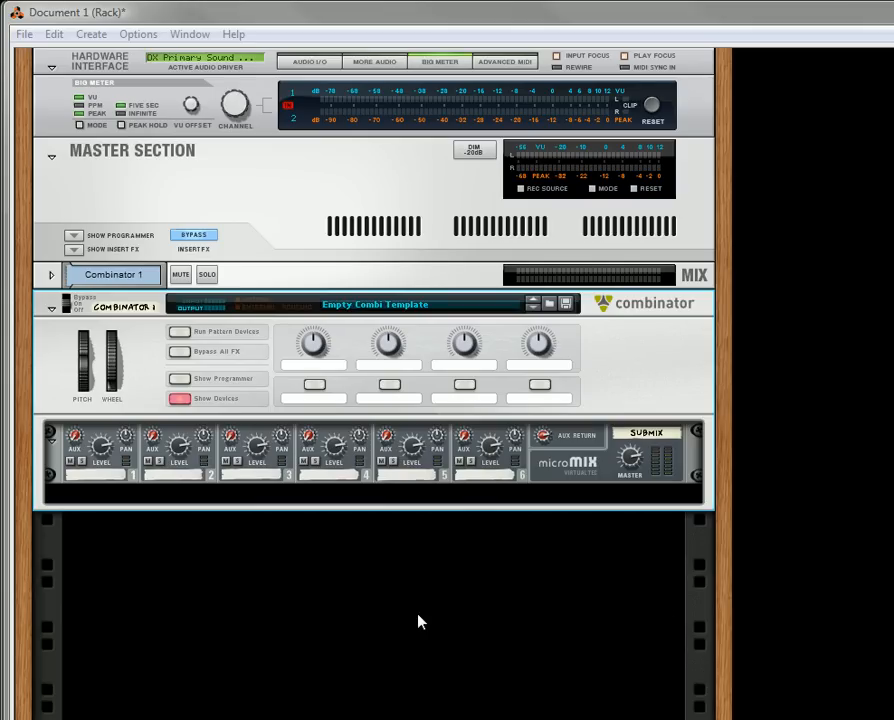
mouse_move(312, 598)
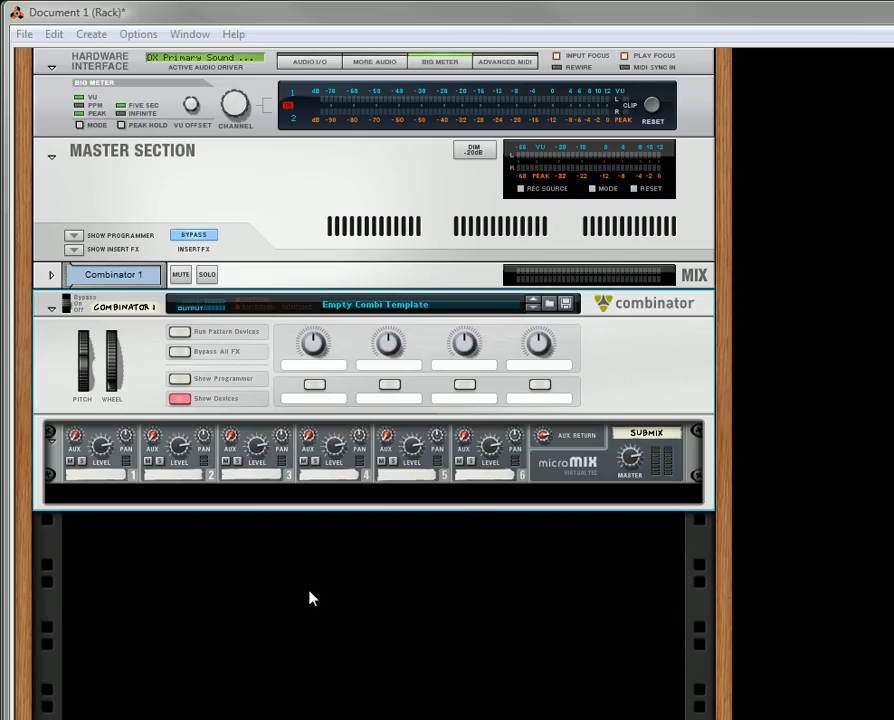
mouse_move(262, 554)
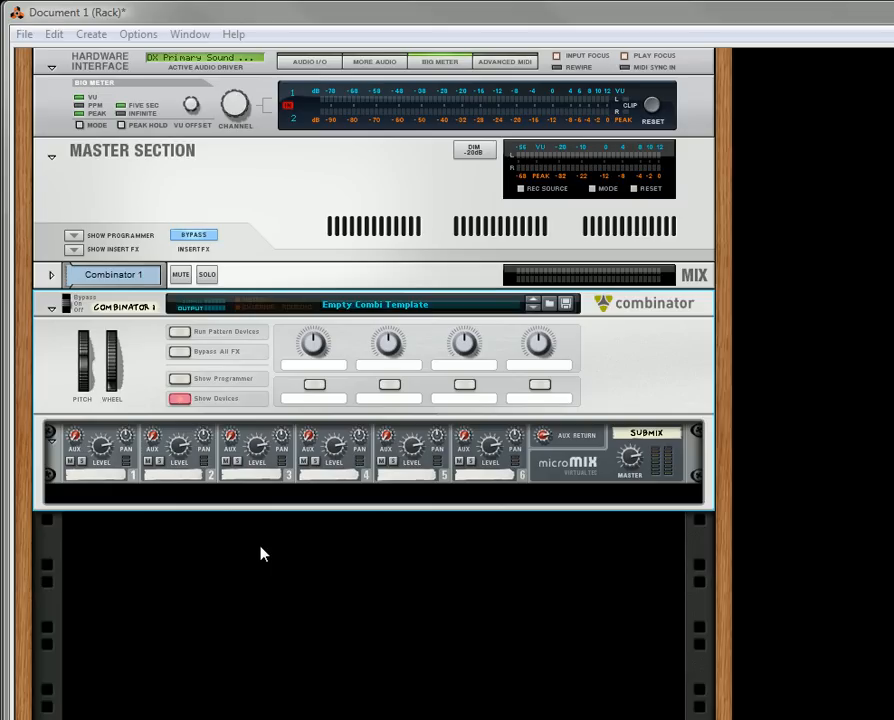
mouse_move(296, 352)
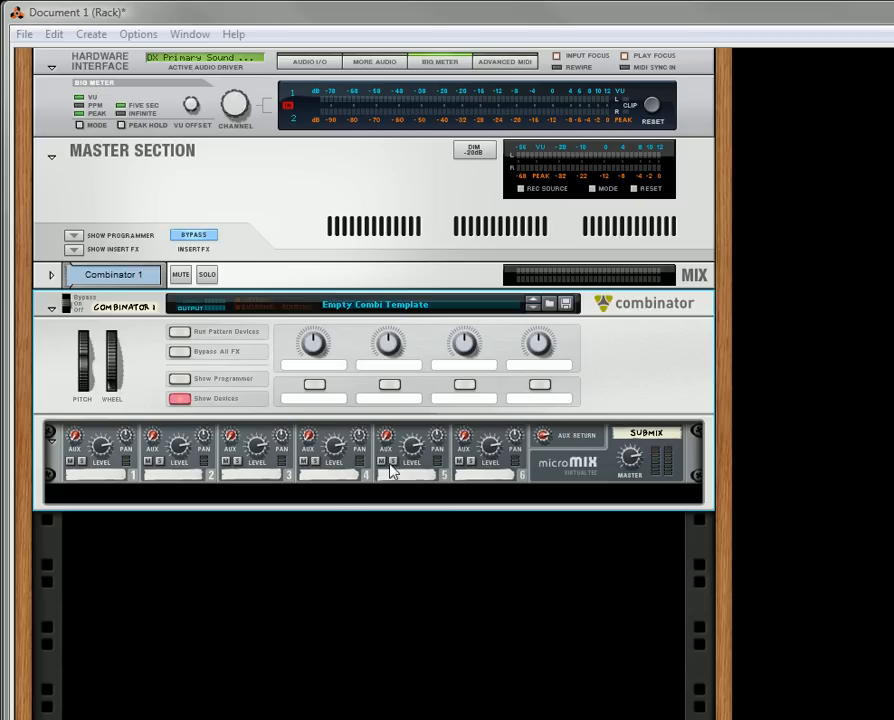
mouse_move(600, 464)
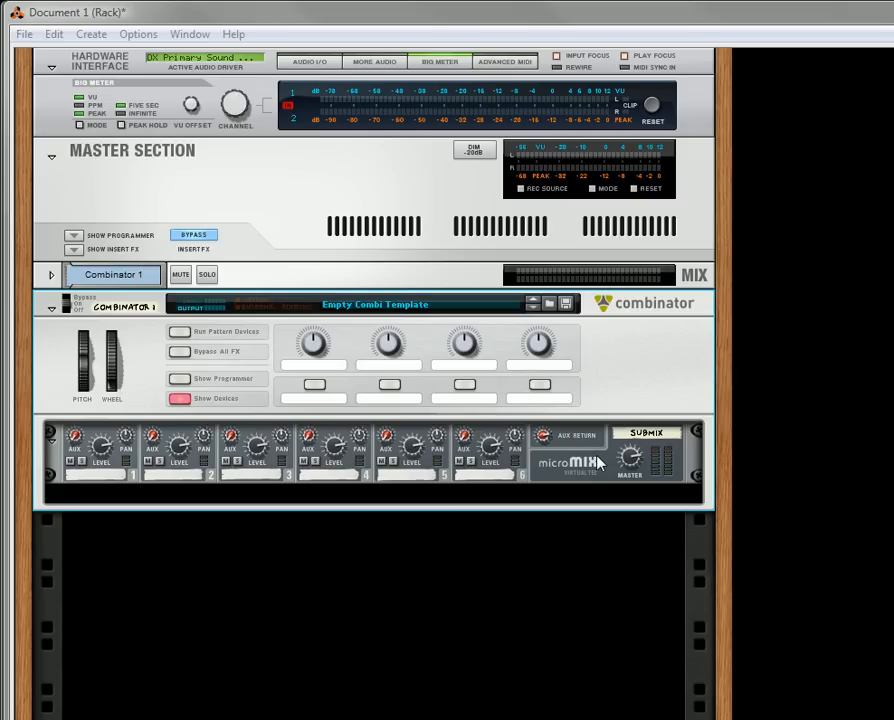
mouse_move(576, 492)
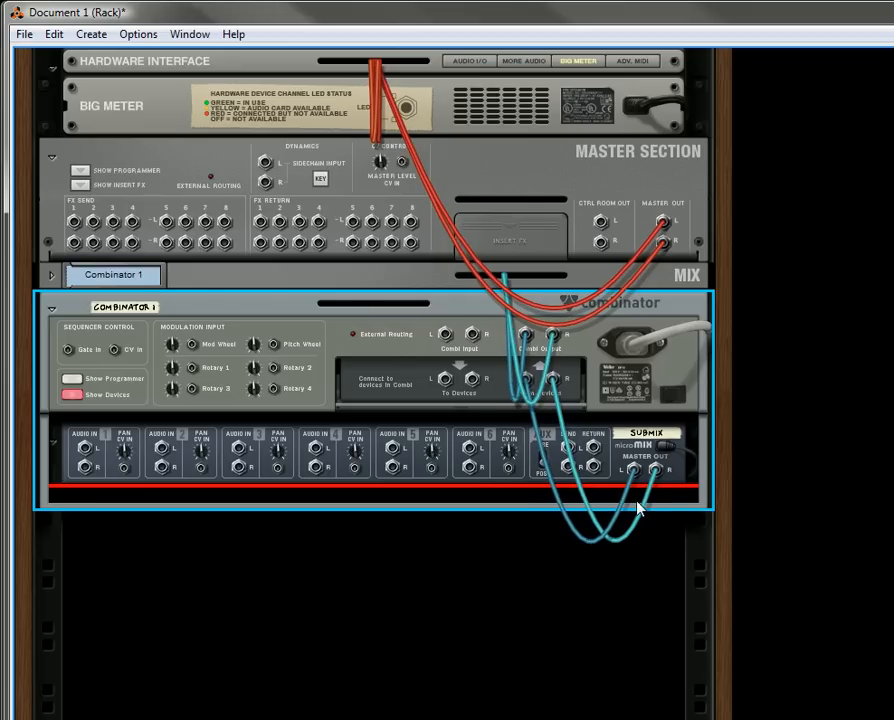
mouse_move(568, 404)
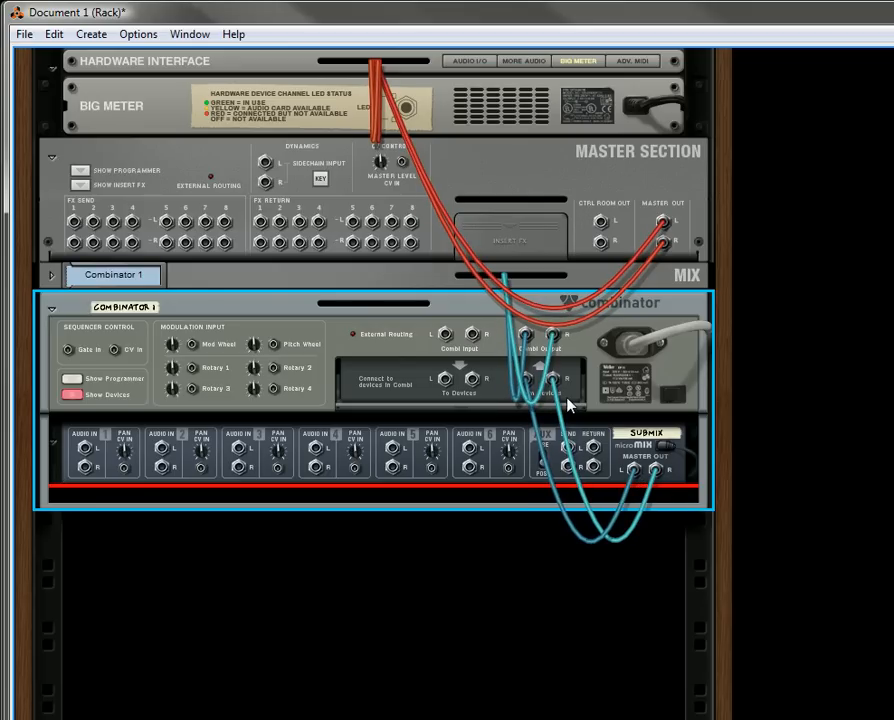
mouse_move(536, 336)
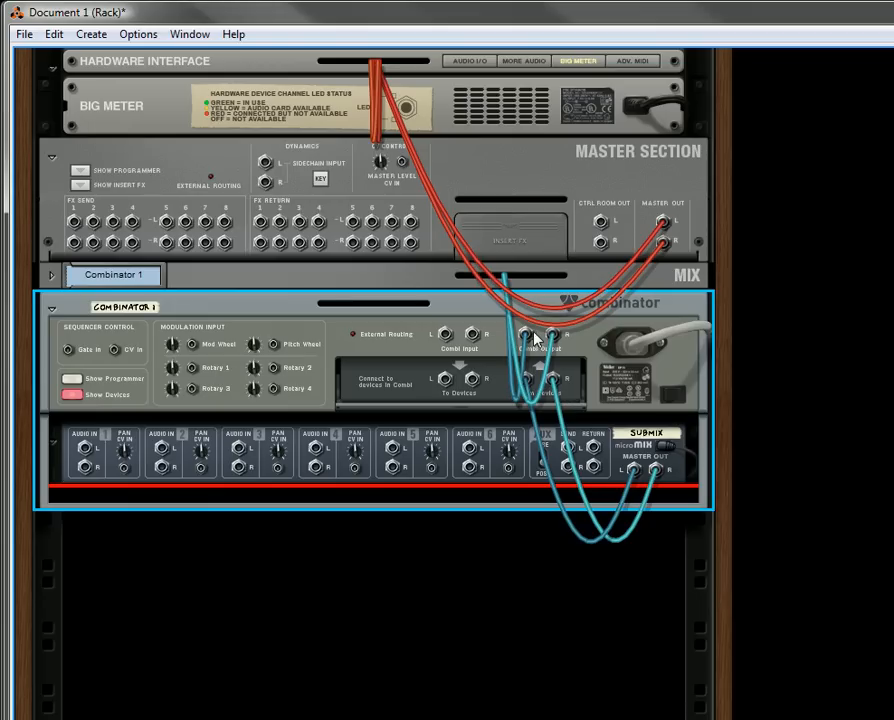
mouse_move(328, 348)
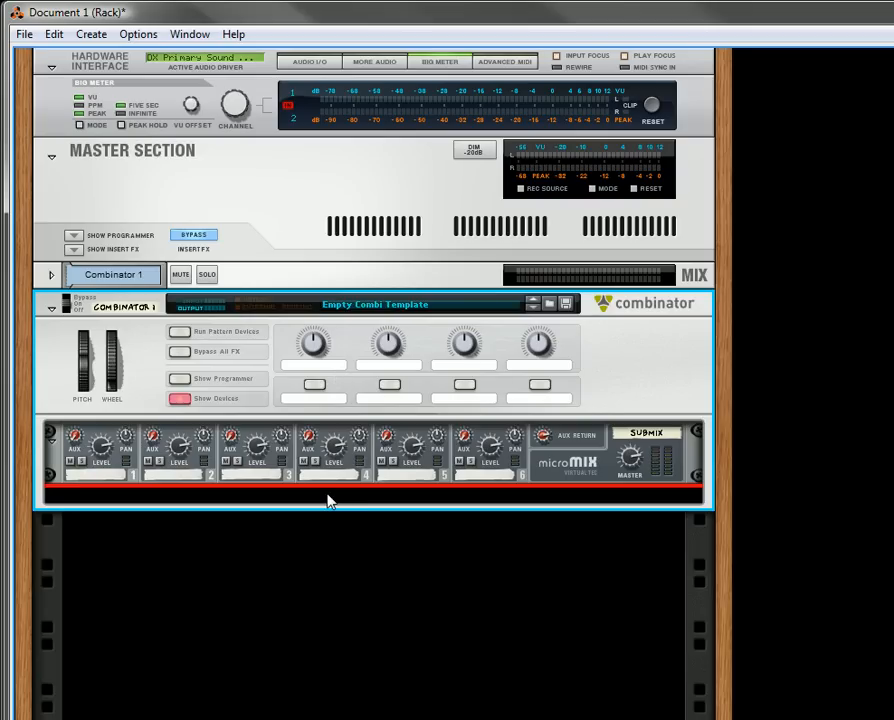
- Add a Kong Drum Designer in the Combinator and audition its kick, snare and hi-hat pads
right_click(330, 500)
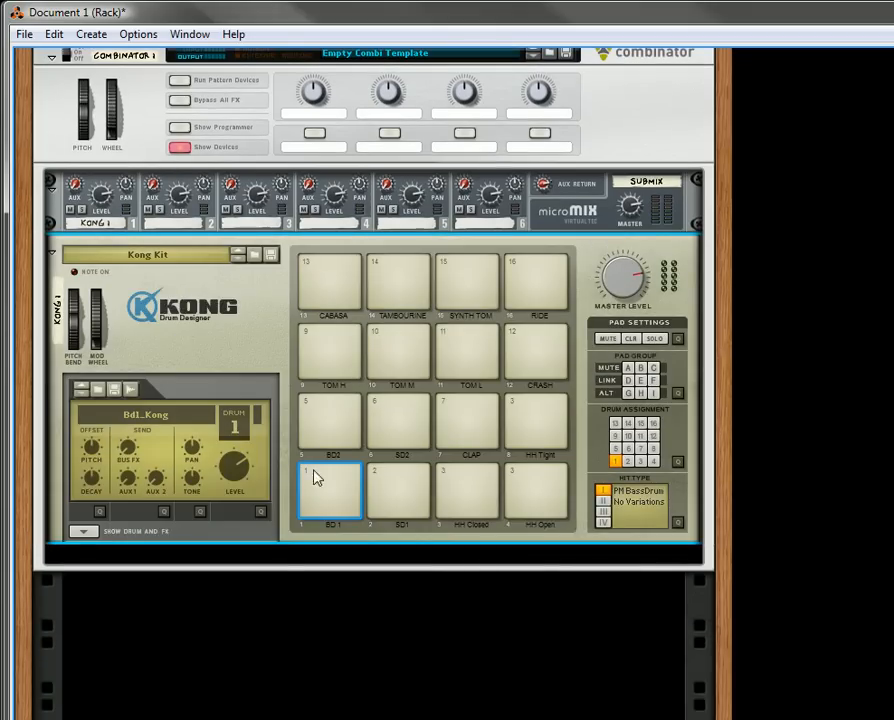
click(468, 490)
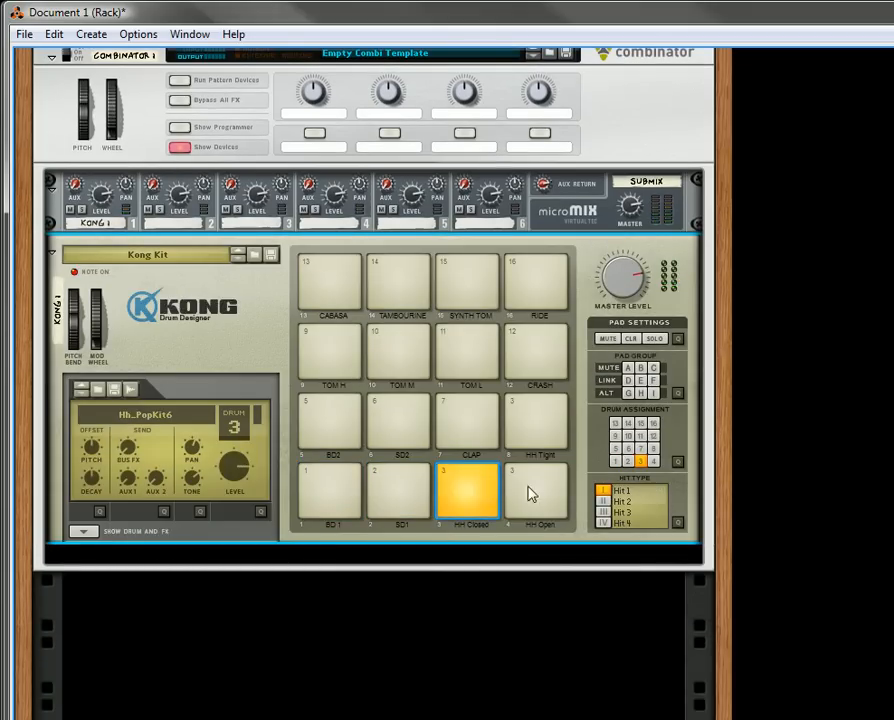
click(398, 420)
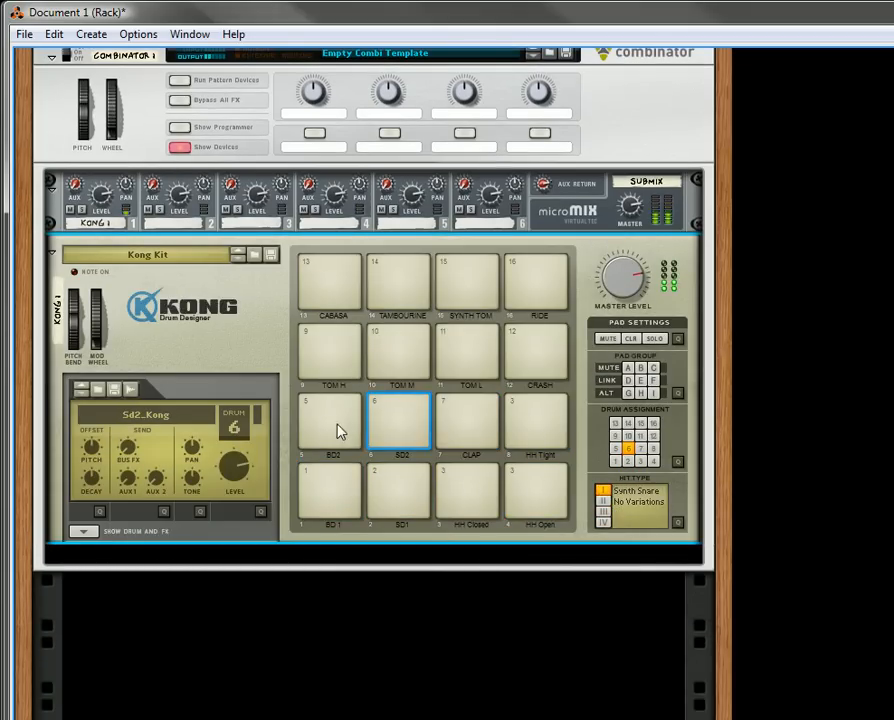
click(330, 490)
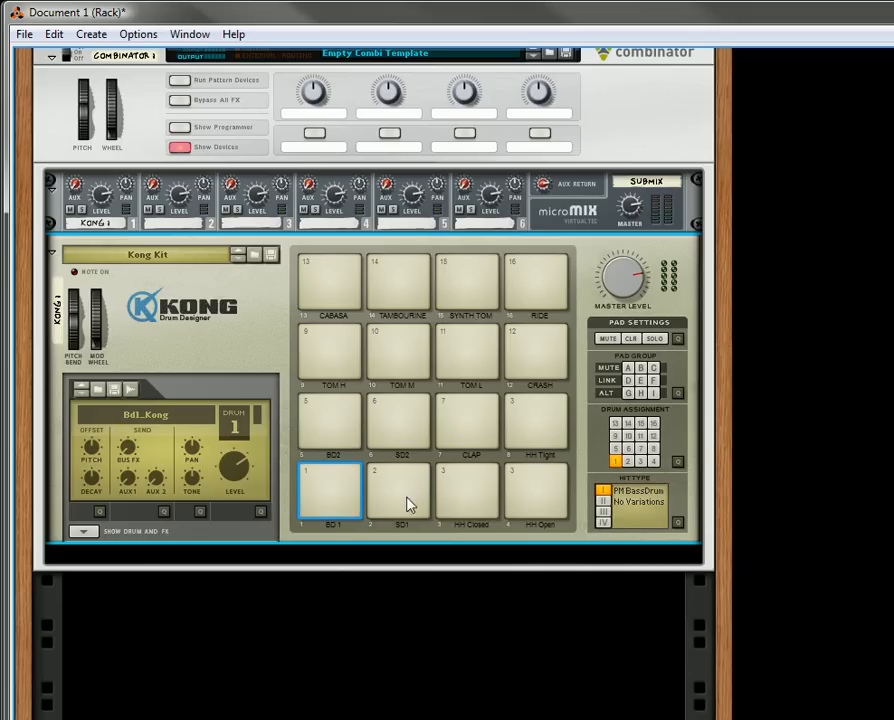
click(536, 490)
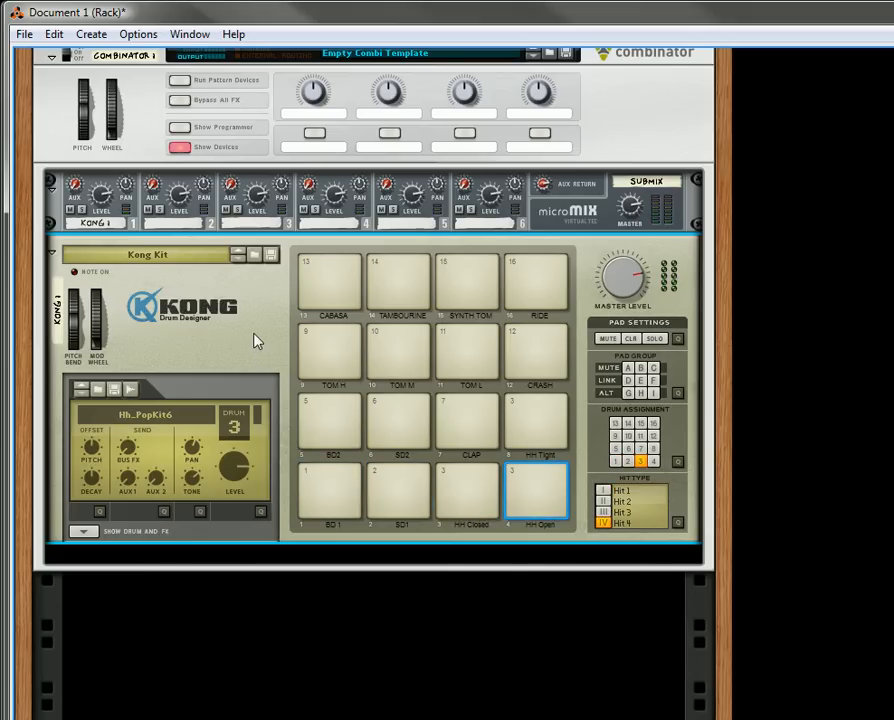
mouse_move(260, 356)
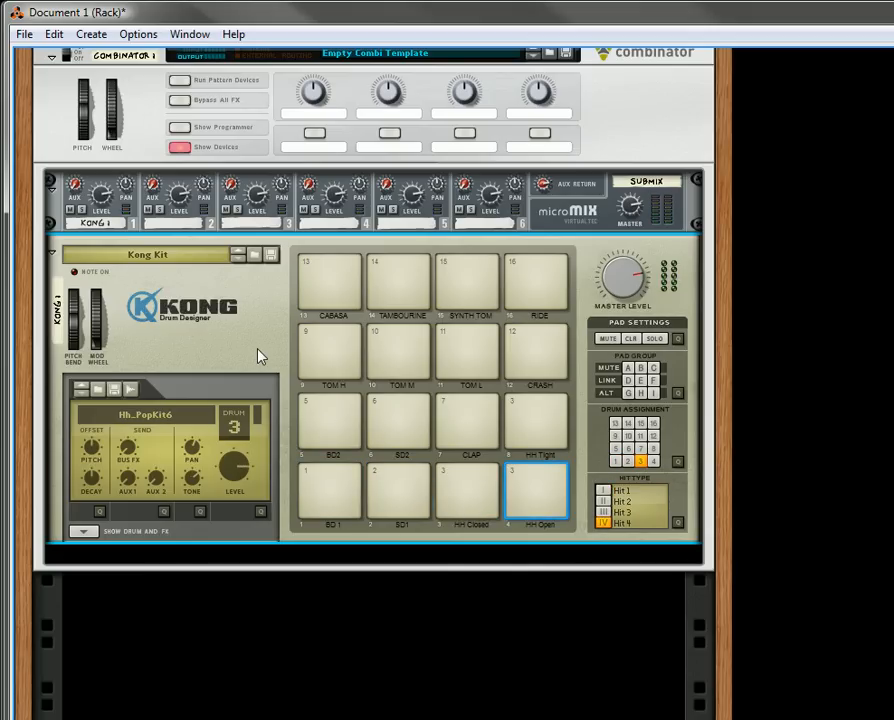
- Add a Redrum Drum Computer below Kong, paste a pattern into it and flip the rack to the rear
right_click(258, 356)
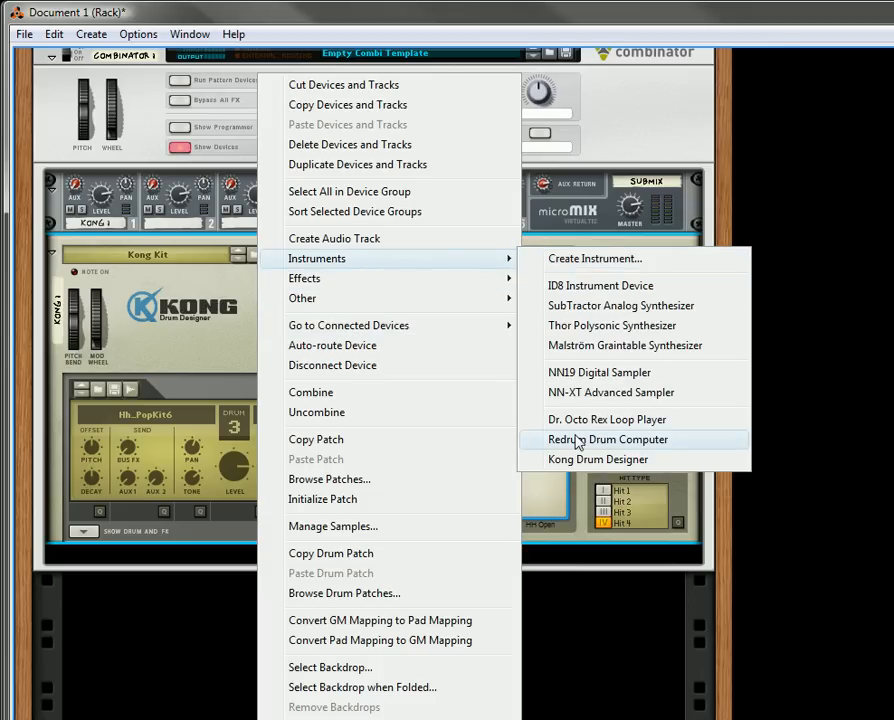
click(608, 440)
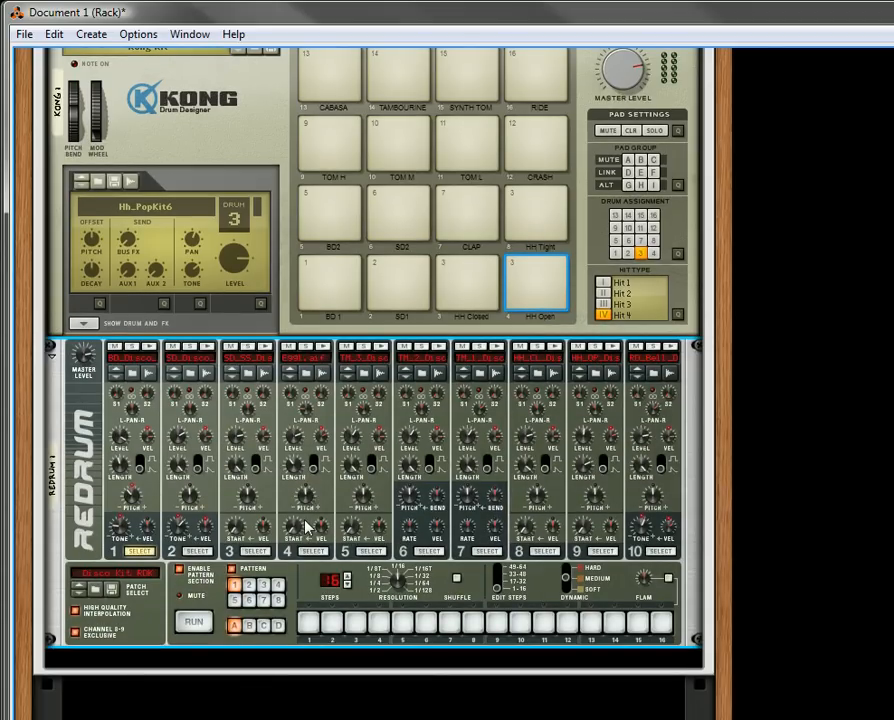
scroll(up, 3)
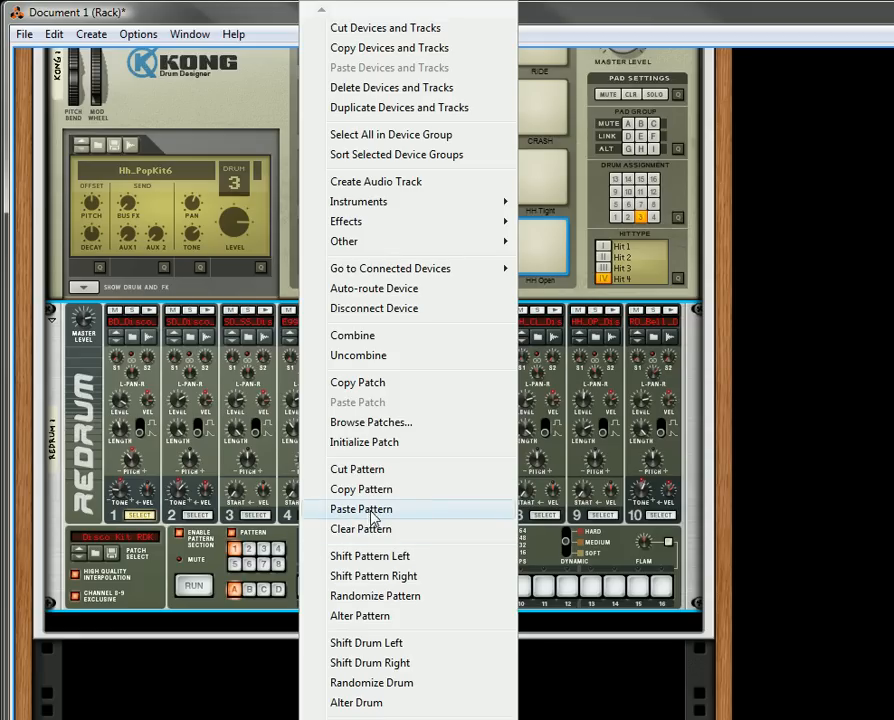
click(360, 510)
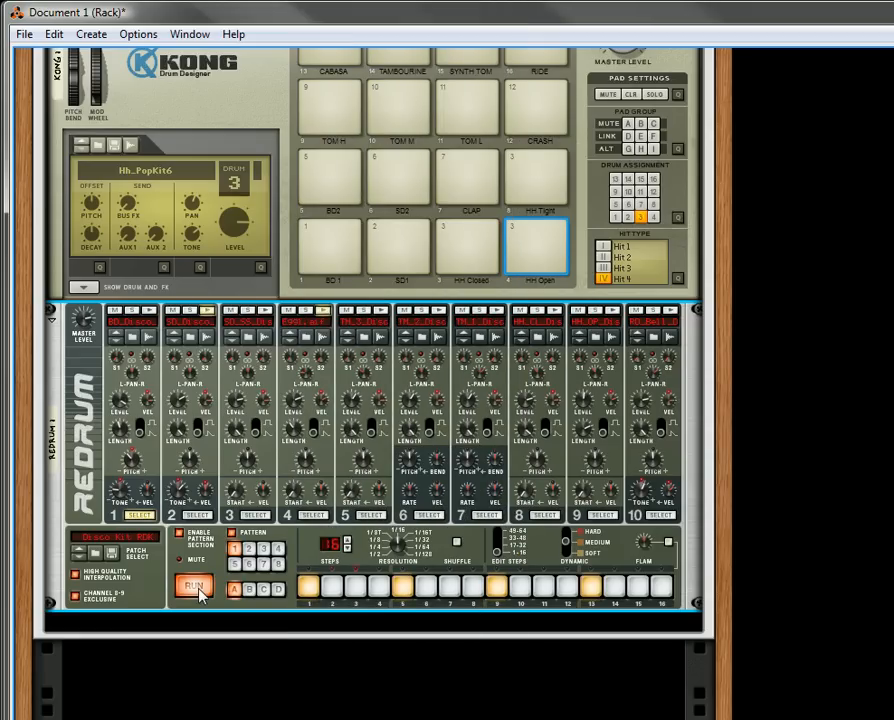
key(Tab)
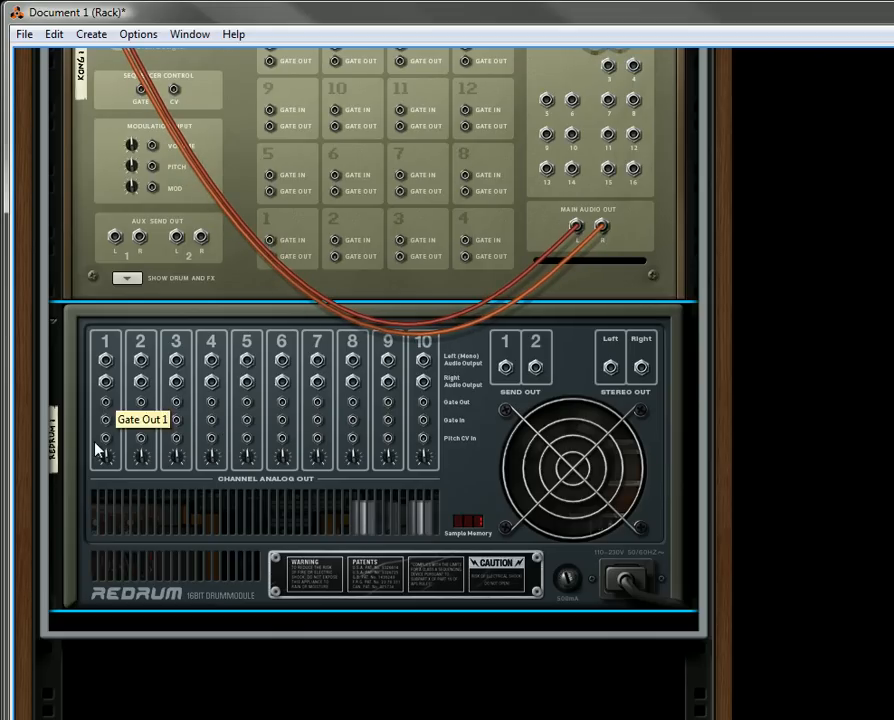
- Scroll through the rear of the rack to check the Redrum and Kong connections
scroll(up, 3)
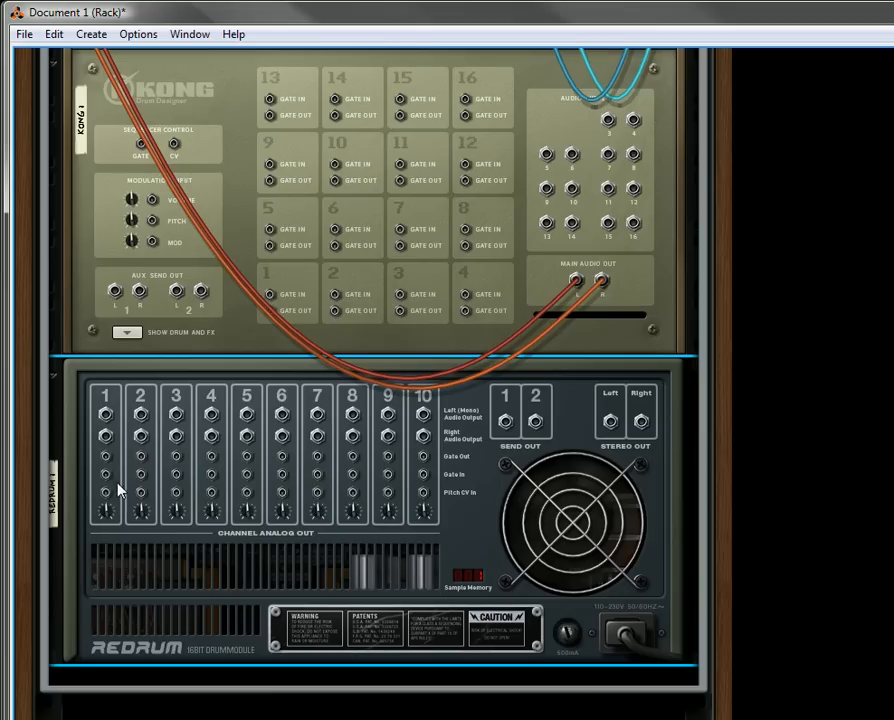
mouse_move(112, 458)
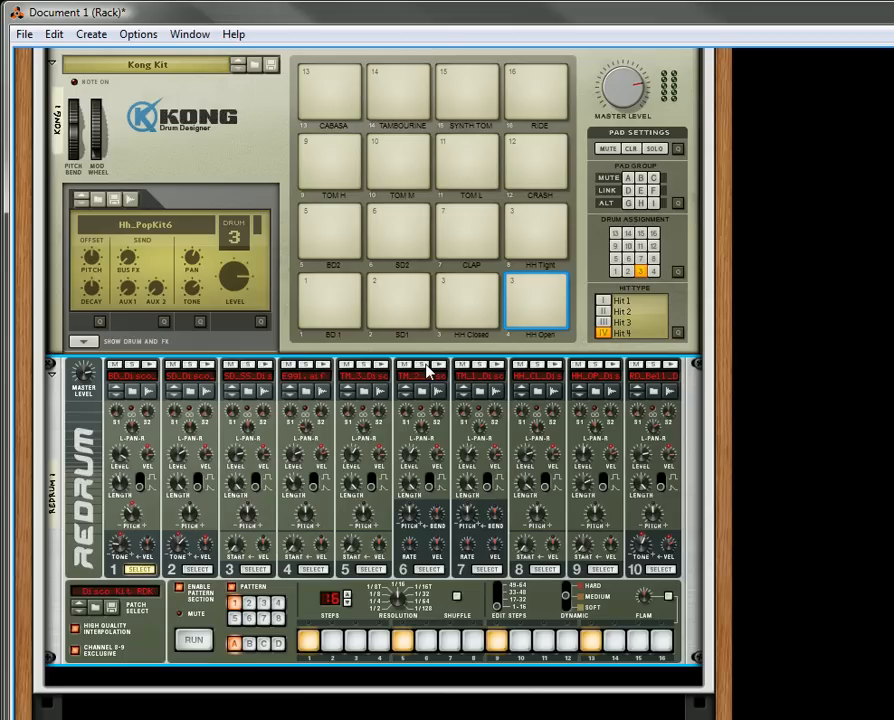
- Start the Redrum pattern playing and watch the Kong pads respond
click(192, 640)
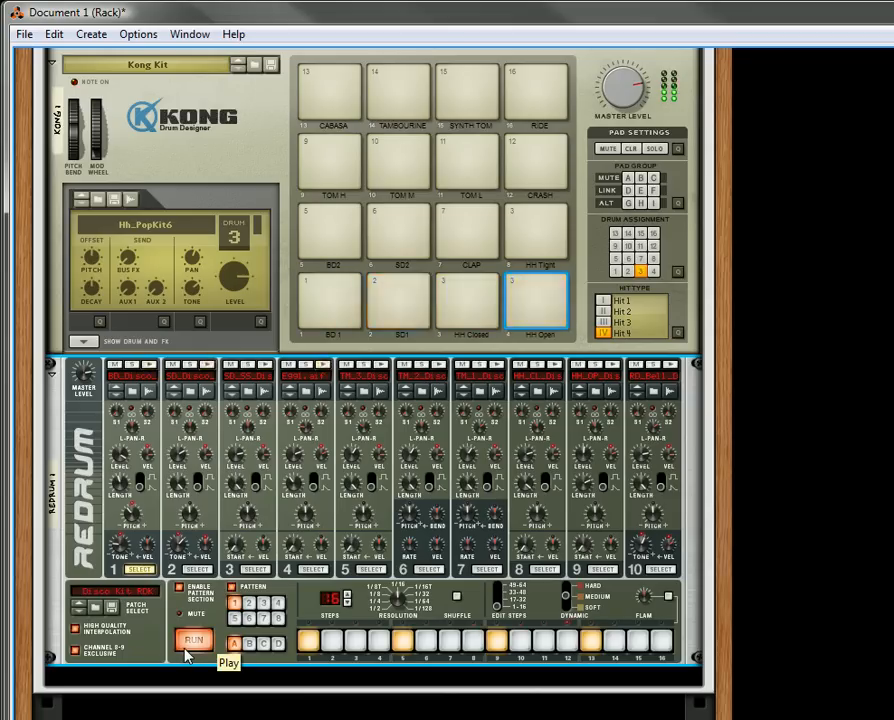
scroll(up, 3)
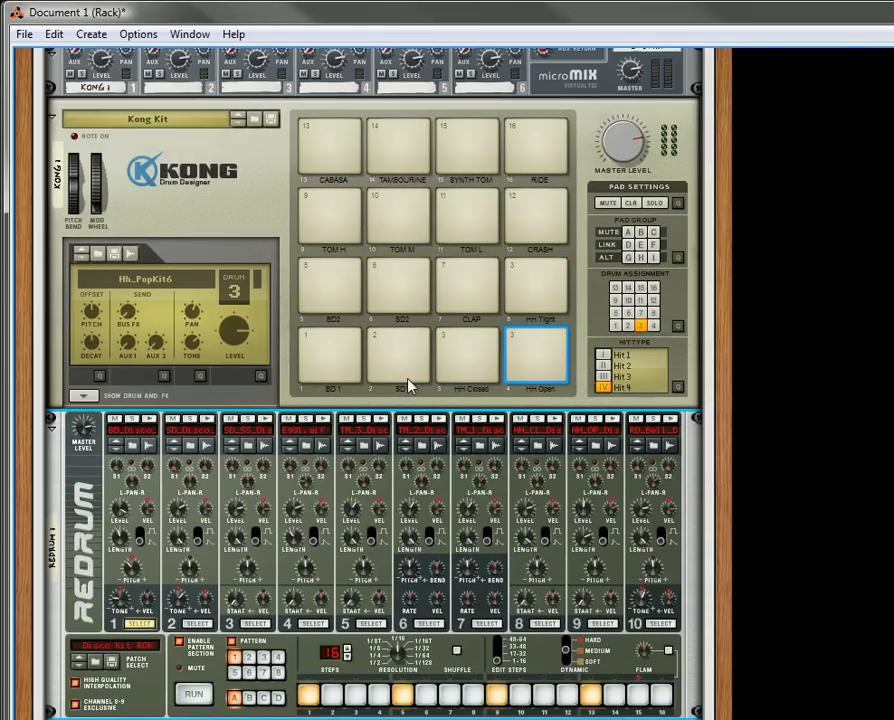
scroll(down, 3)
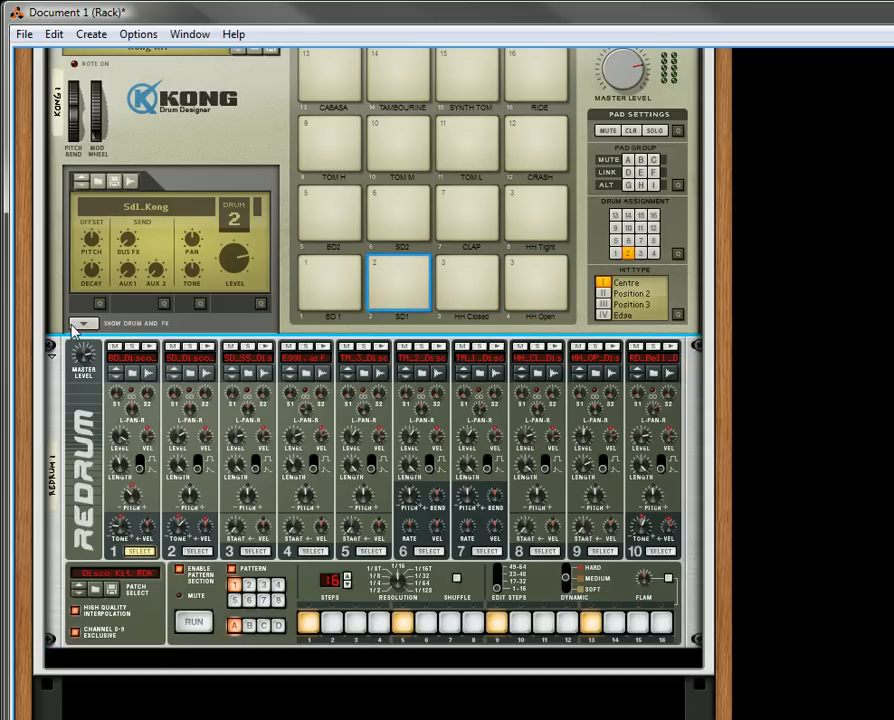
- Route Kong's snare pad to Drum Output 3-4
click(84, 324)
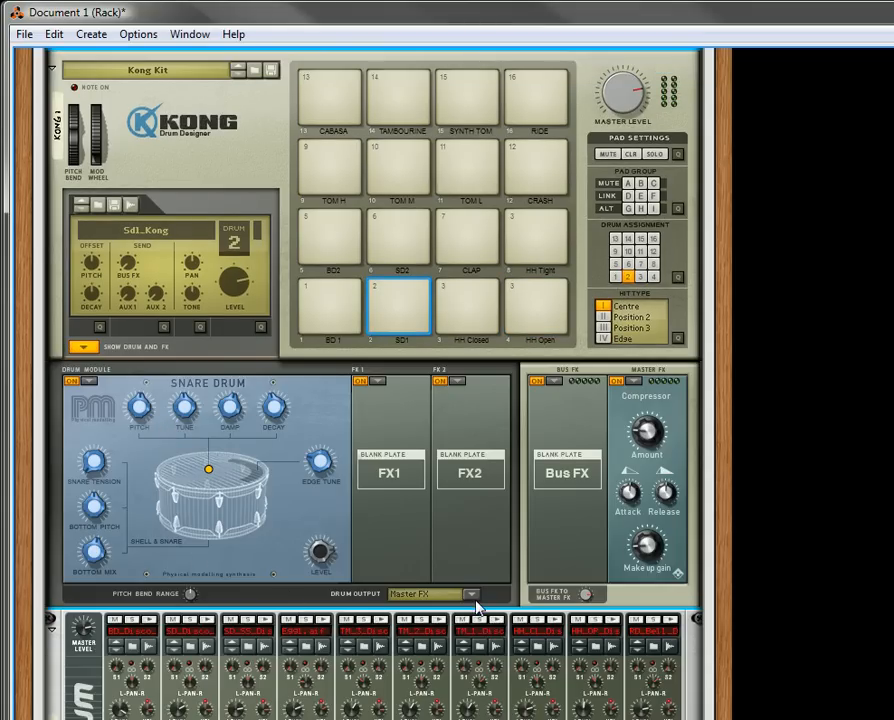
click(470, 592)
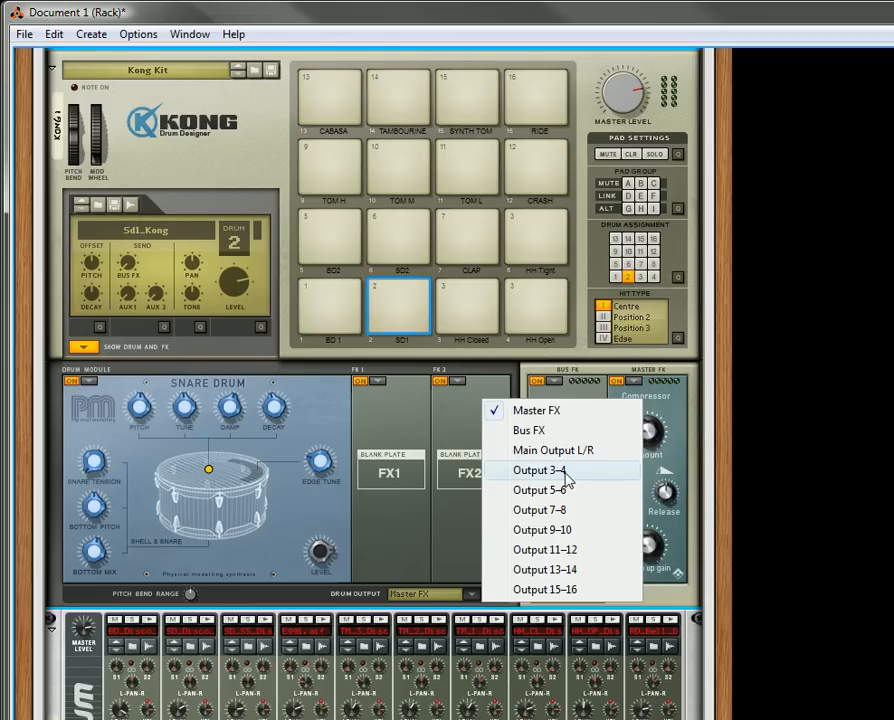
click(544, 470)
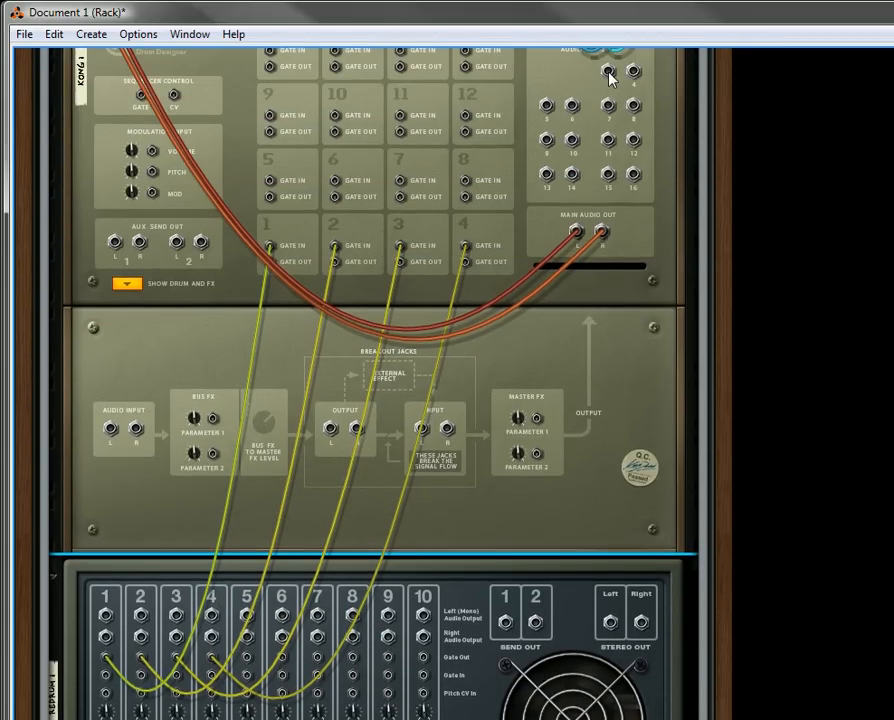
- Add a Pulveriser Demolition effect below the Redrum
scroll(down, 3)
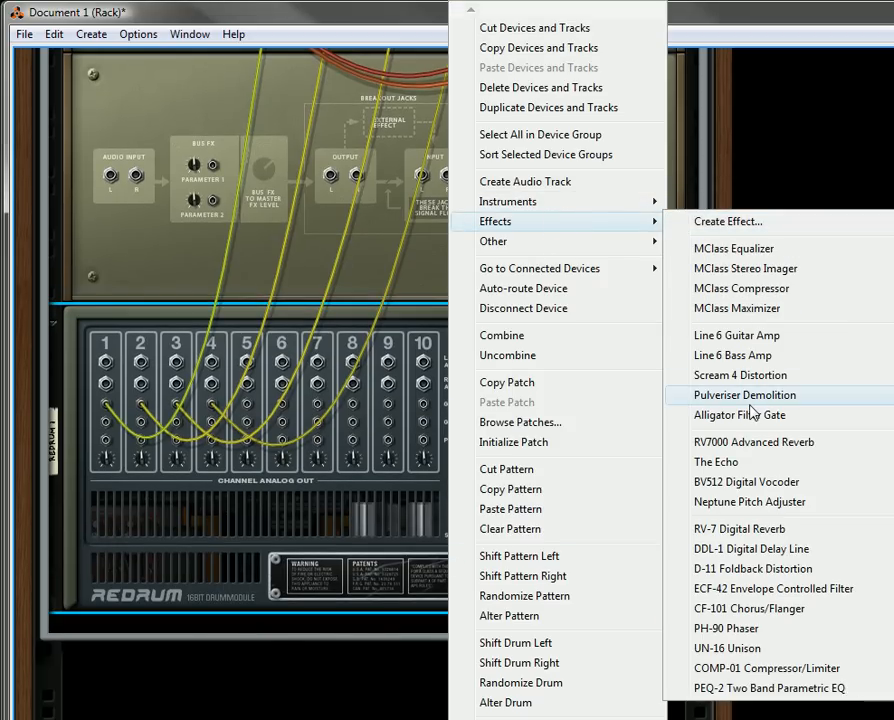
click(744, 396)
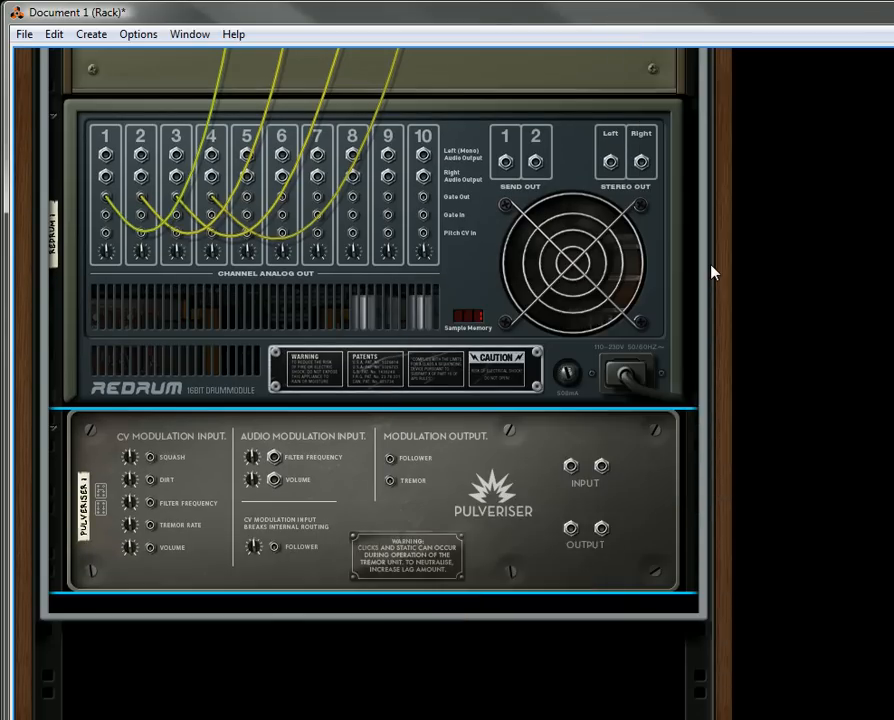
- Scroll the rear of the rack to review the cabling from Kong through Pulveriser and The Echo
scroll(down, 3)
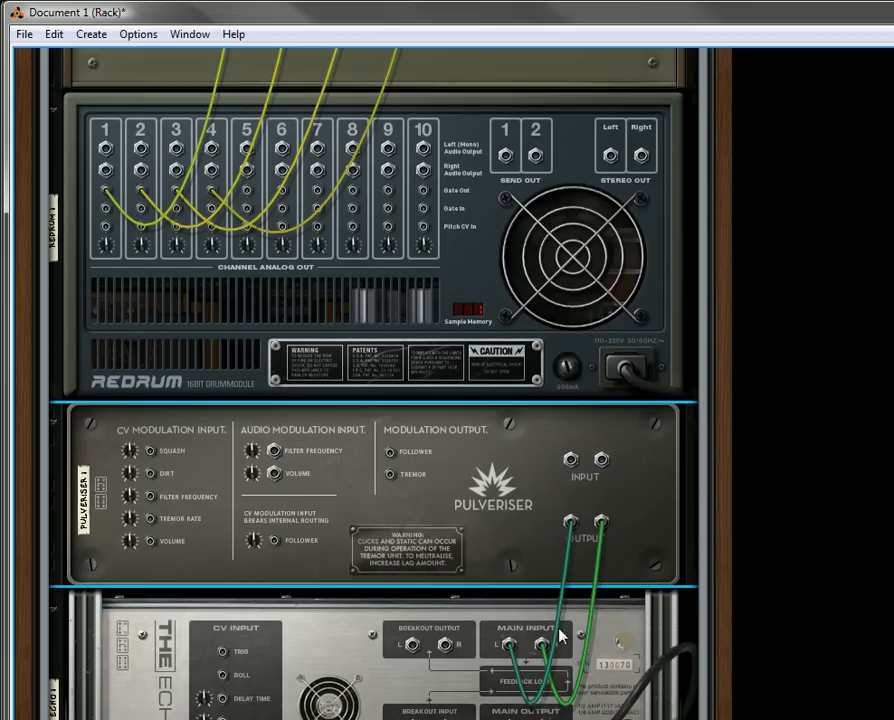
scroll(up, 3)
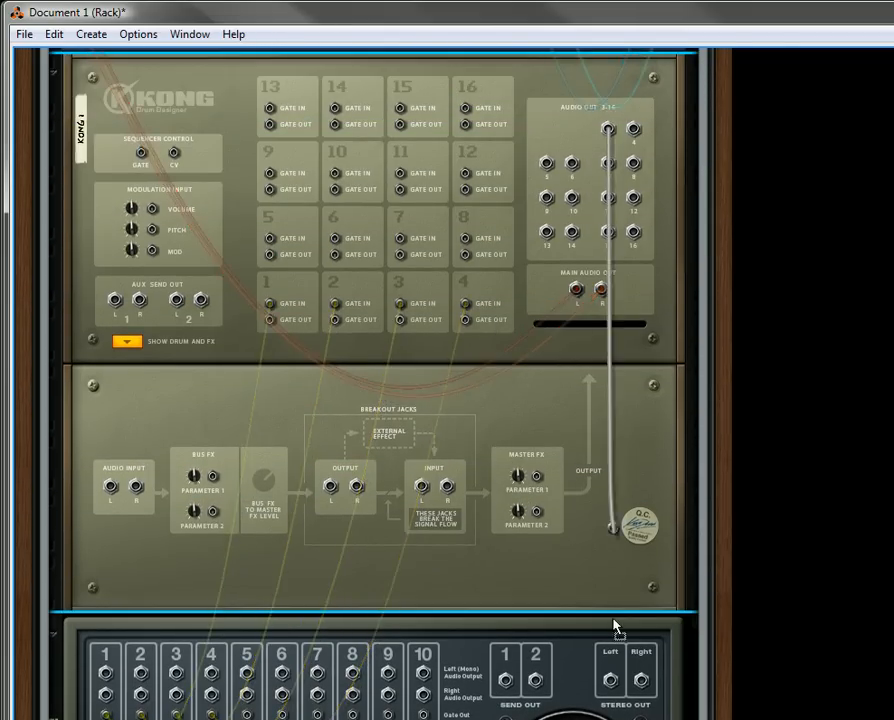
scroll(down, 3)
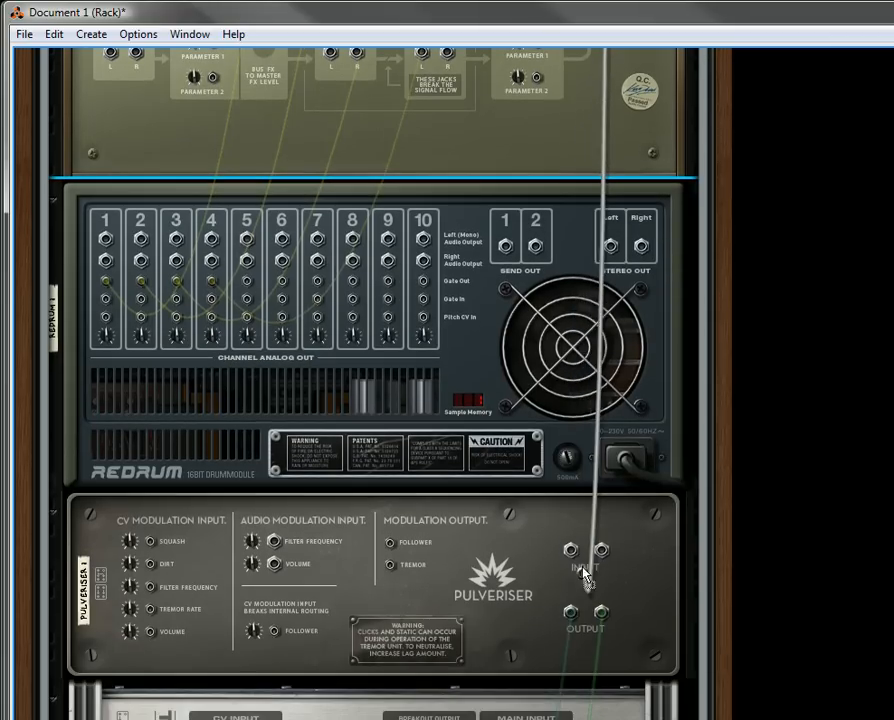
scroll(down, 3)
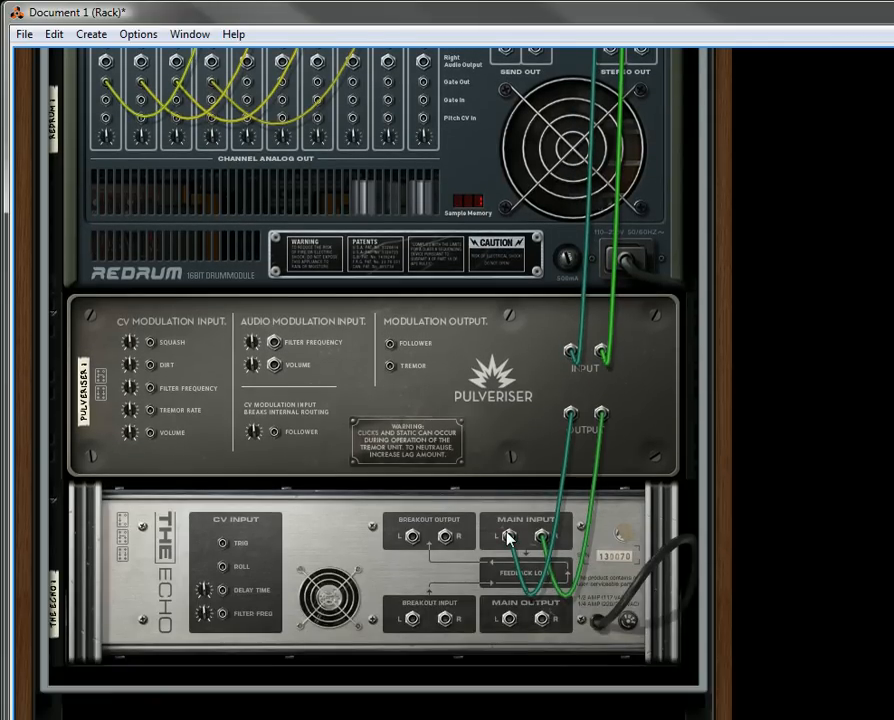
scroll(up, 3)
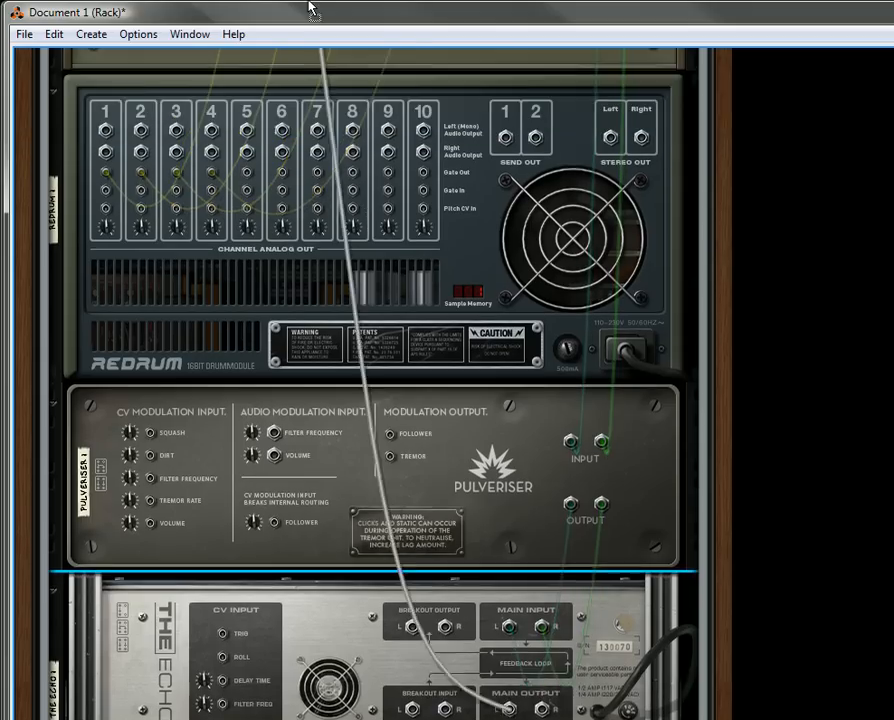
scroll(up, 3)
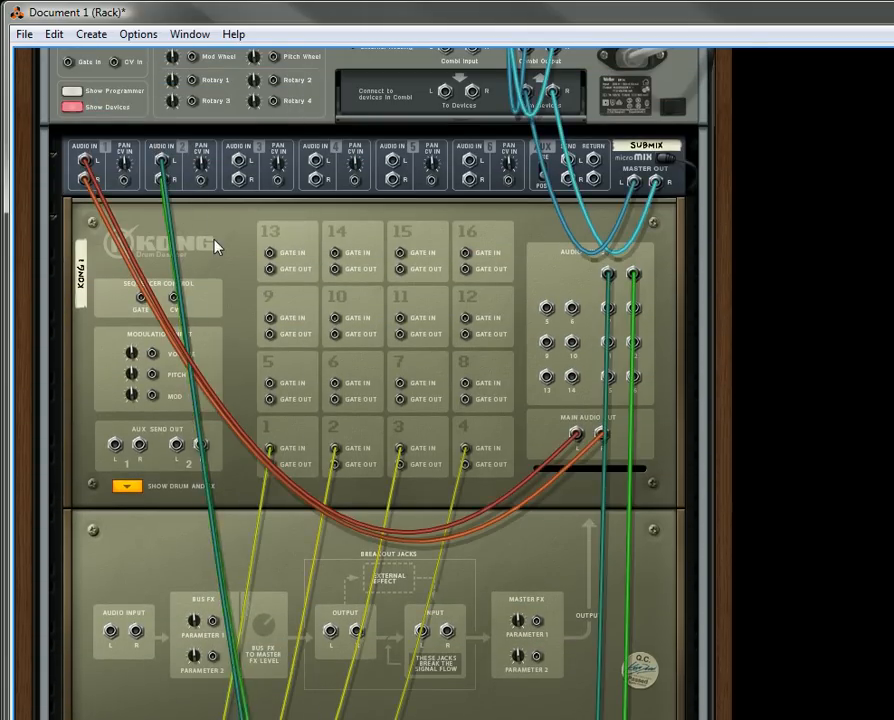
- Run the Redrum pattern and lower the Pulveriser filter frequency to about 1.21 kHz
scroll(down, 3)
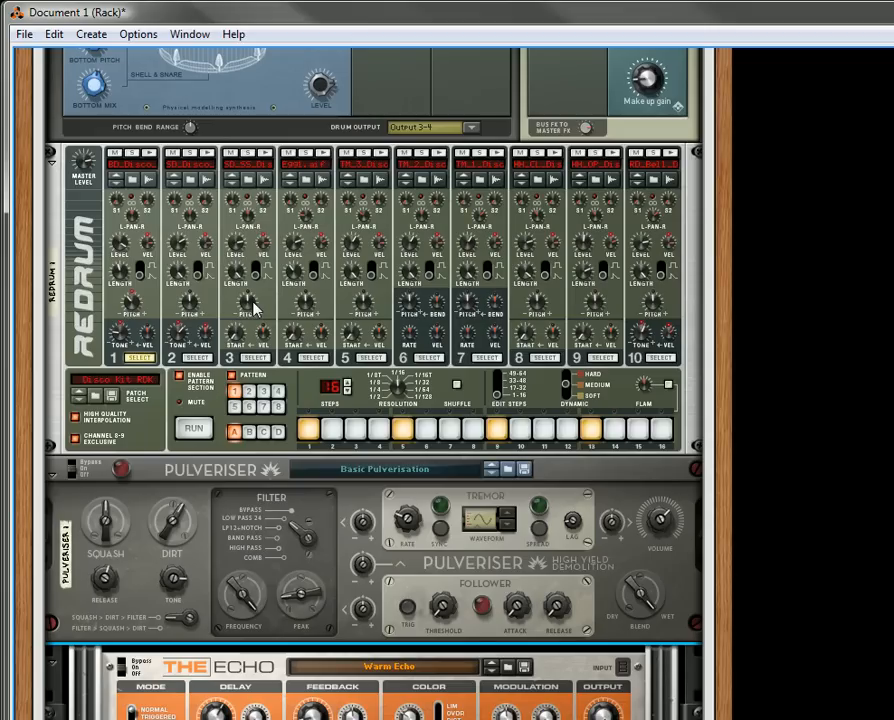
scroll(down, 3)
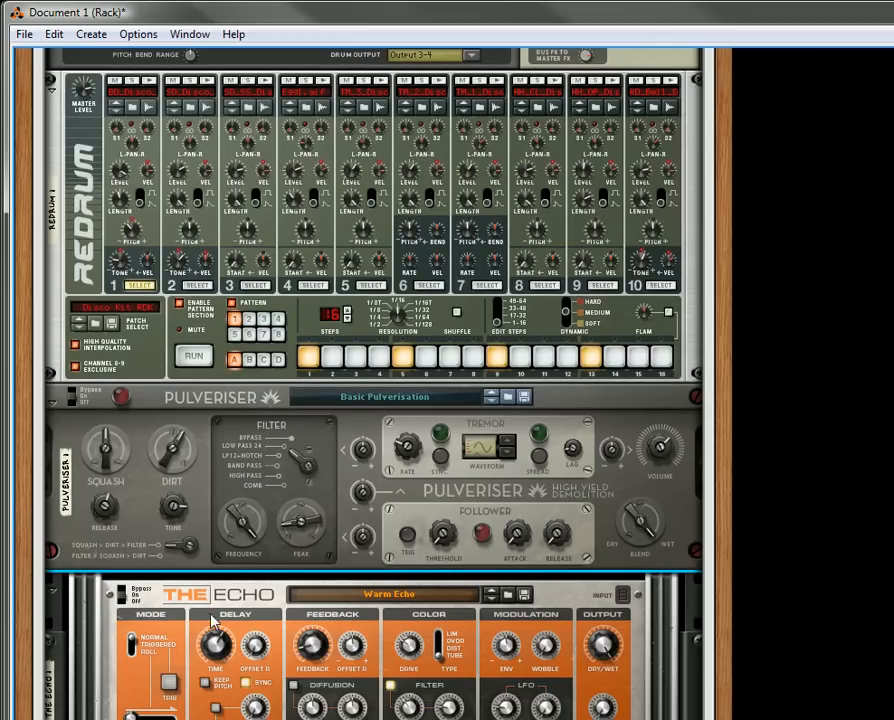
scroll(up, 3)
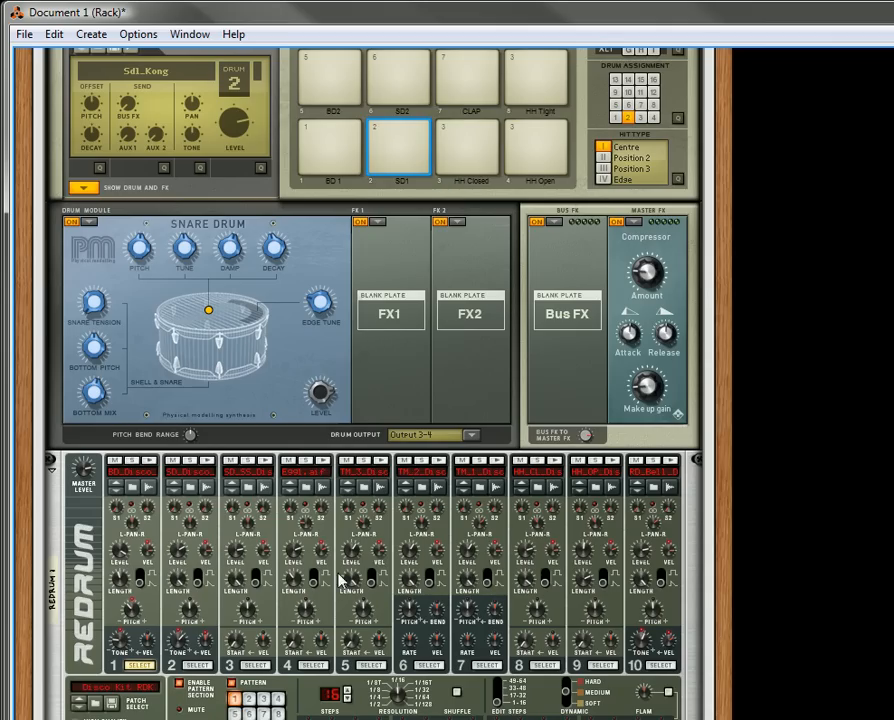
scroll(down, 3)
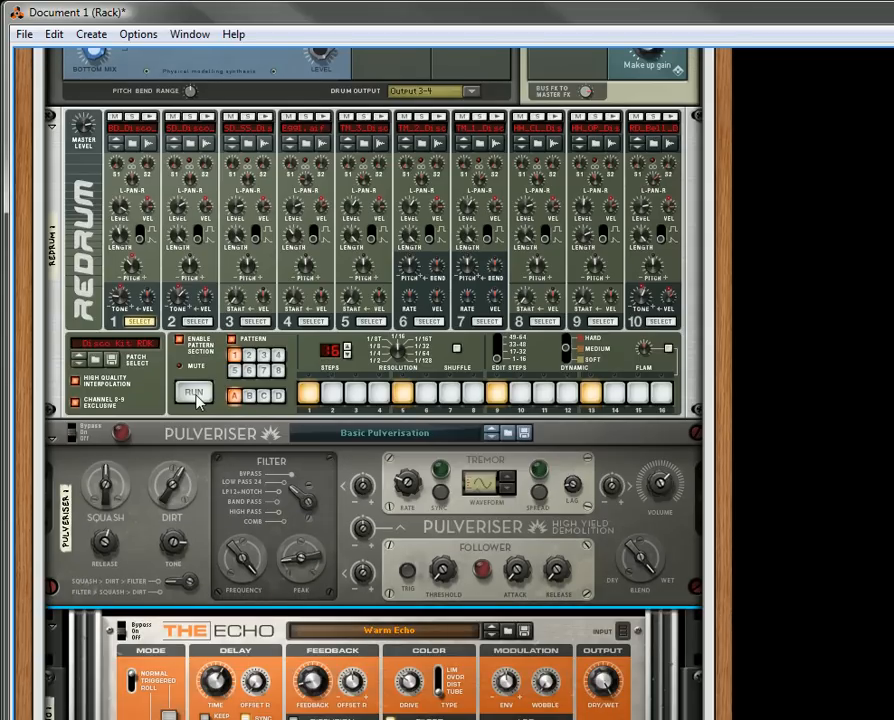
click(192, 390)
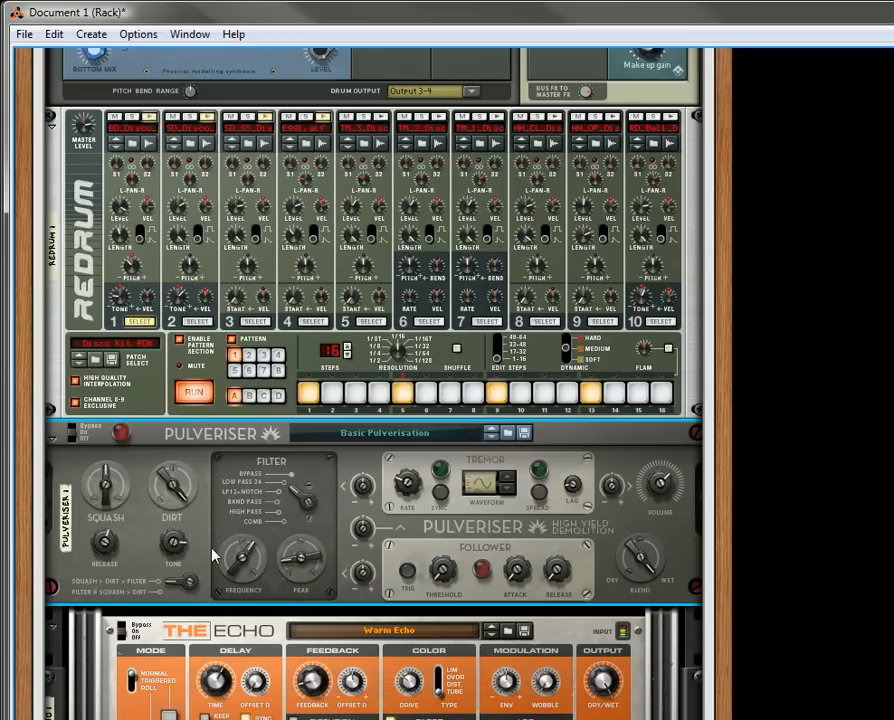
mouse_move(240, 560)
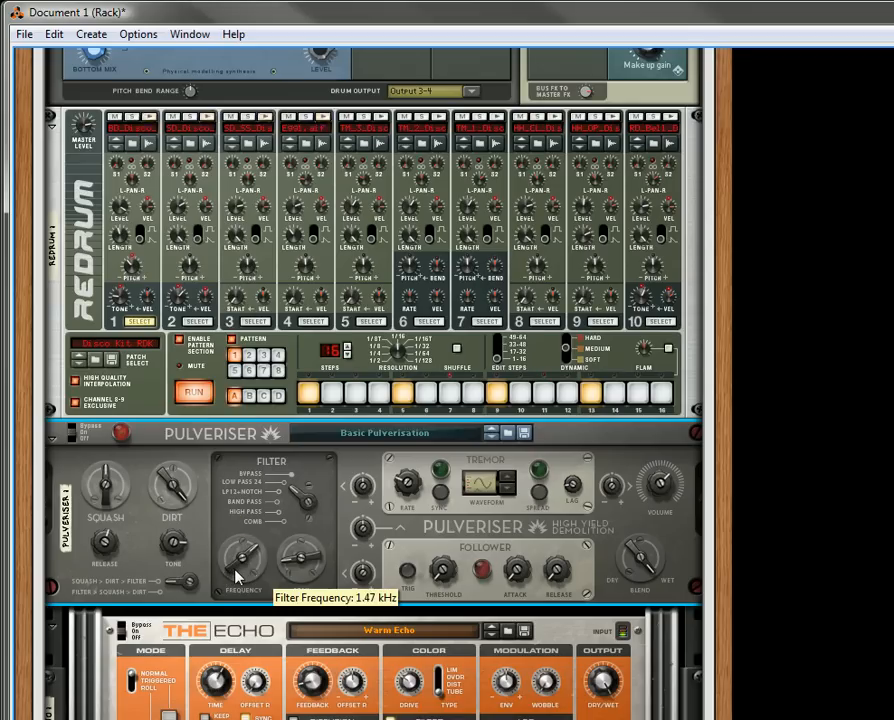
mouse_move(104, 490)
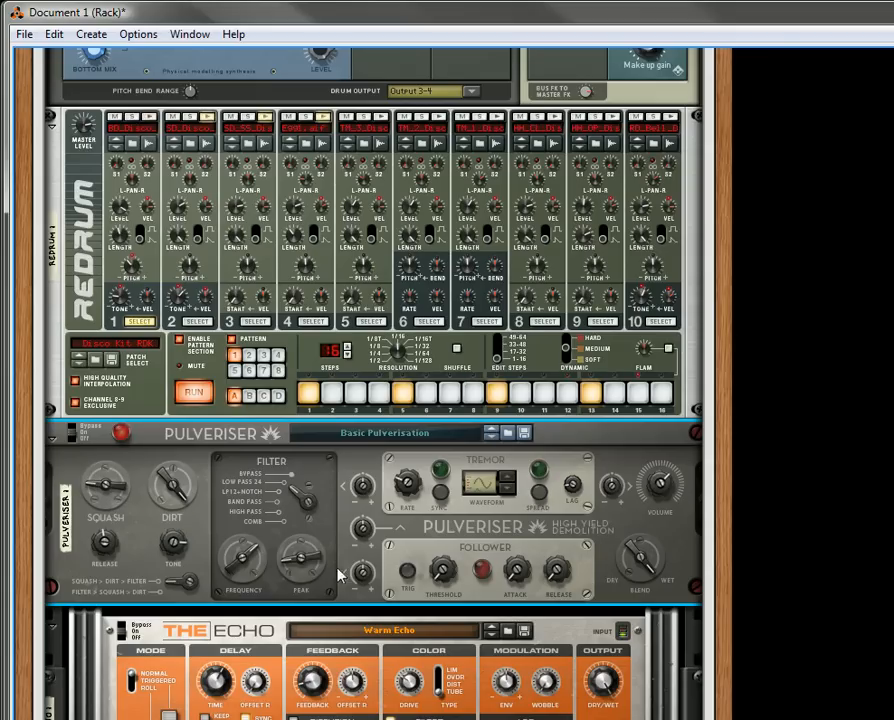
mouse_move(362, 570)
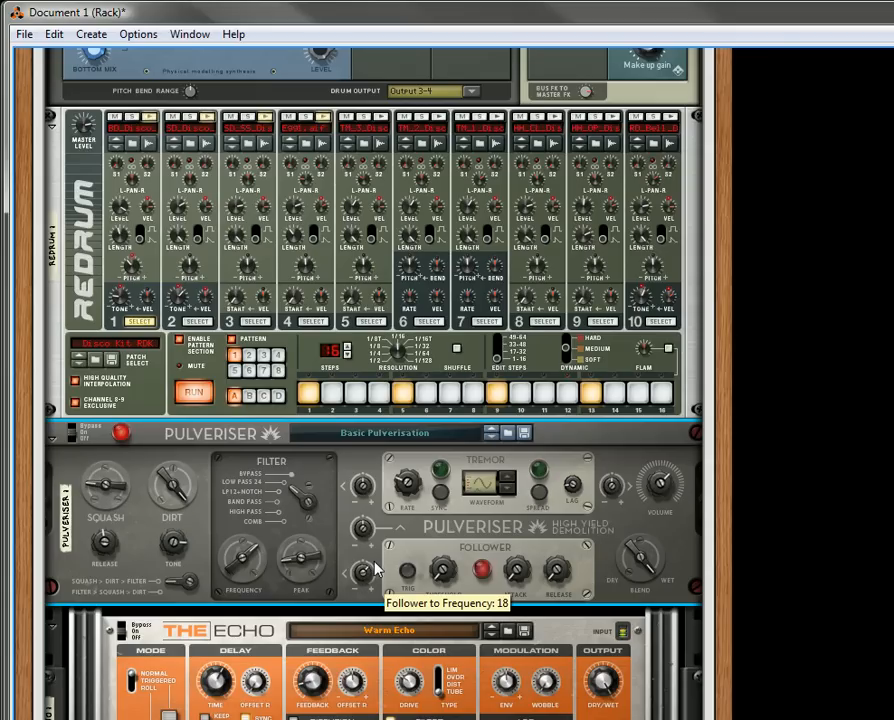
mouse_move(302, 568)
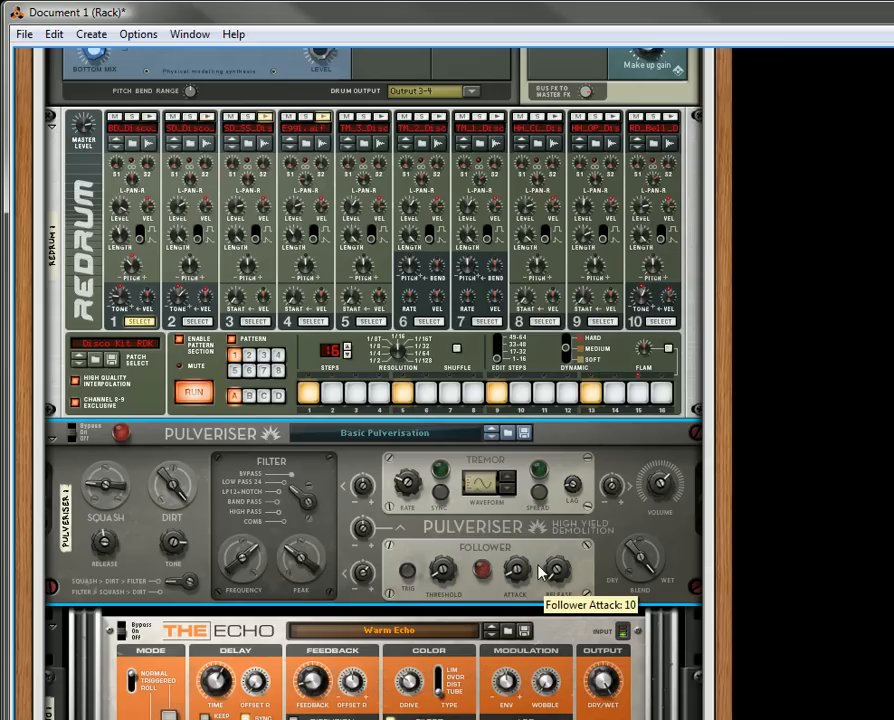
mouse_move(304, 550)
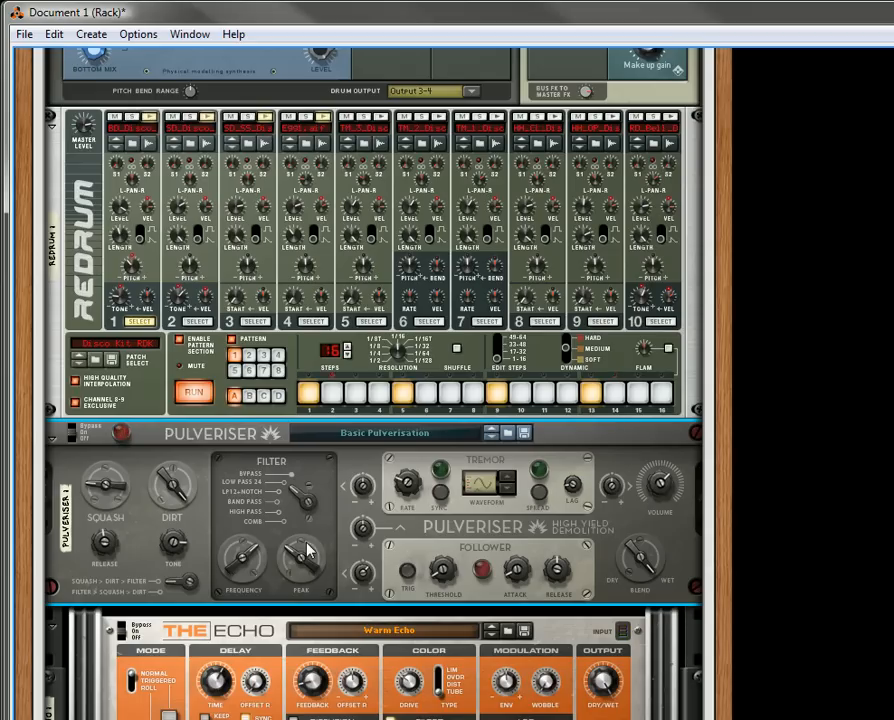
mouse_move(240, 560)
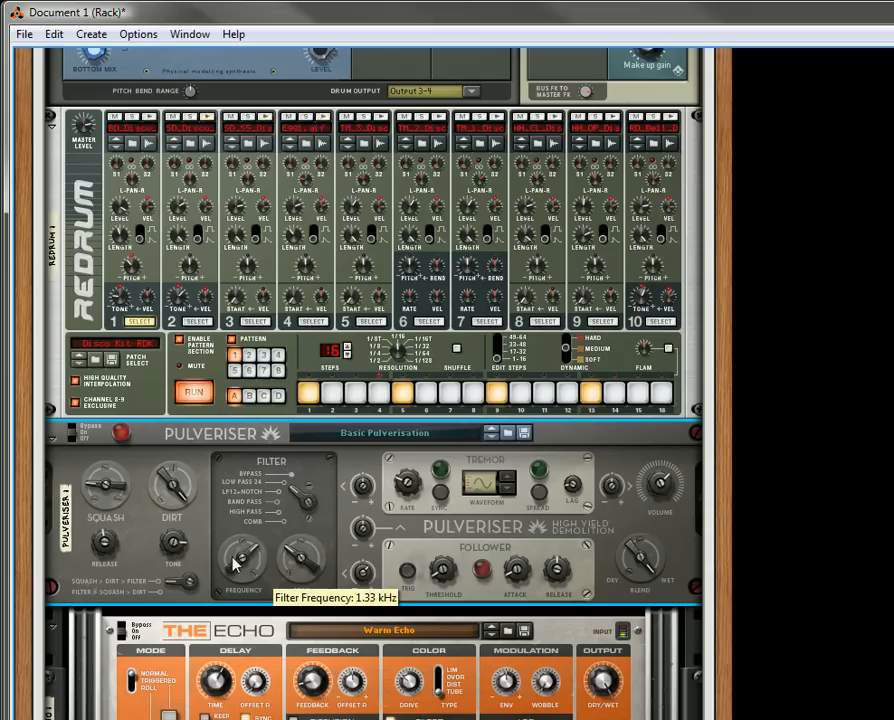
drag(240, 558, 240, 570)
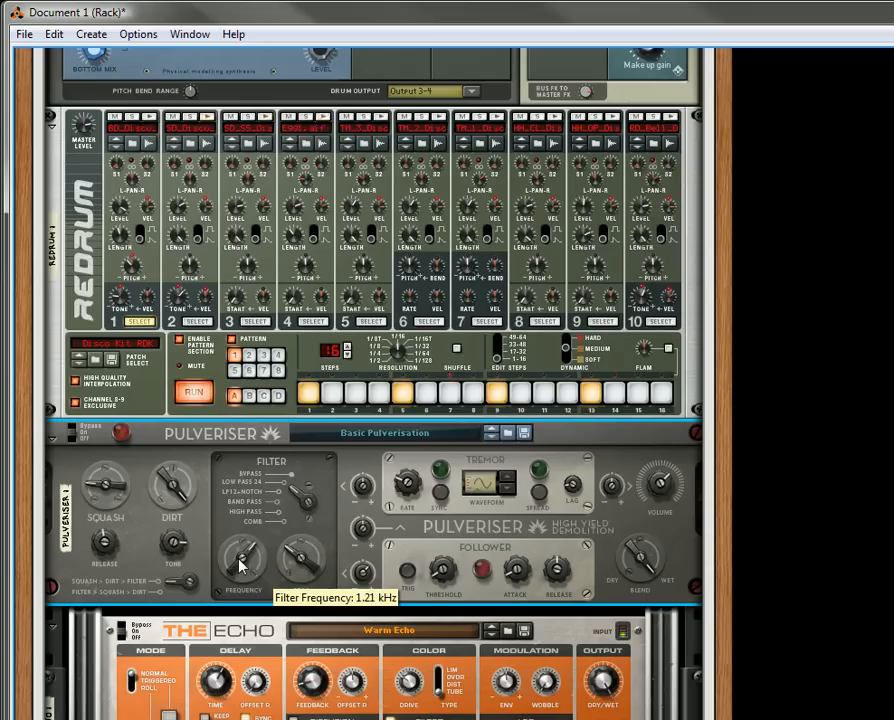
scroll(down, 3)
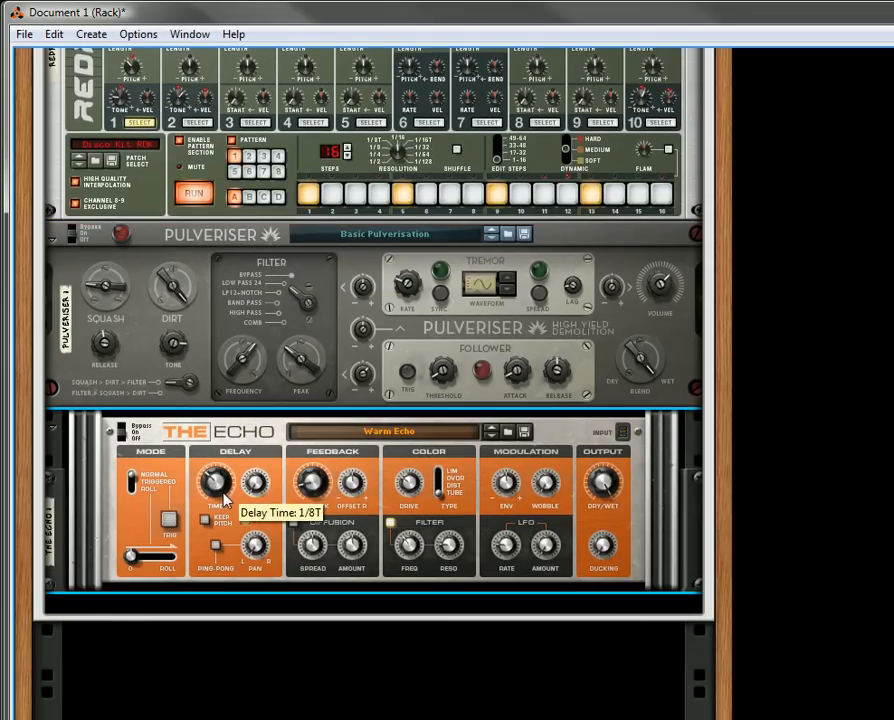
- Set The Echo's delay time from 1/8T to a straight 1/8
drag(214, 486, 218, 480)
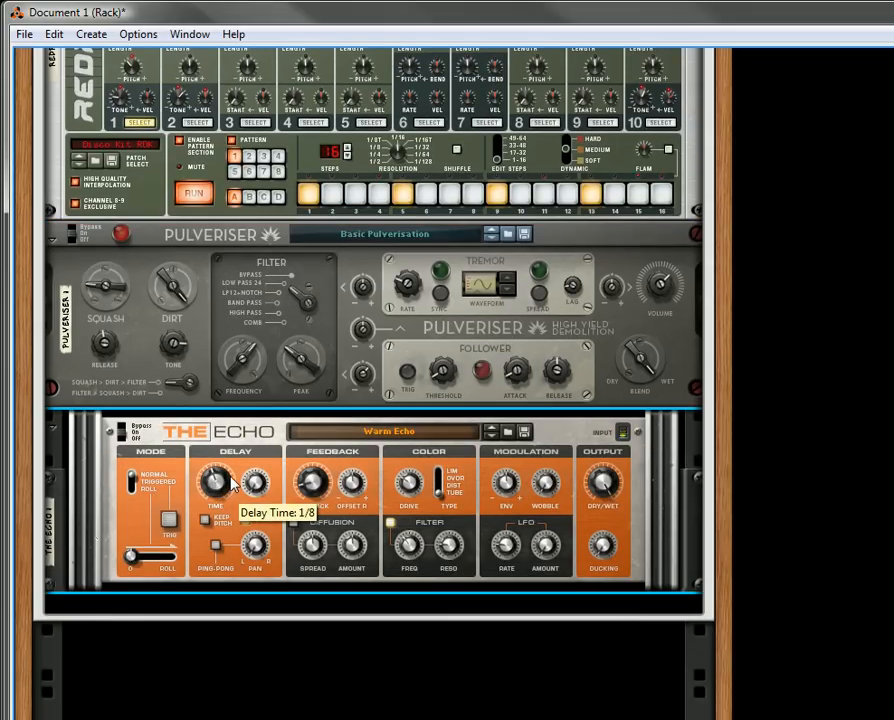
mouse_move(276, 500)
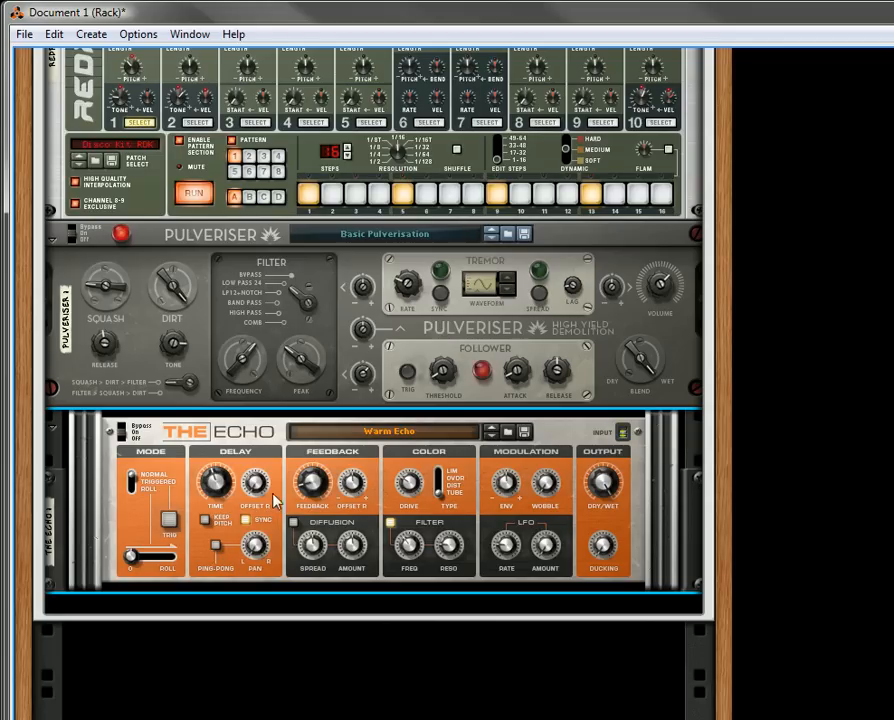
mouse_move(440, 490)
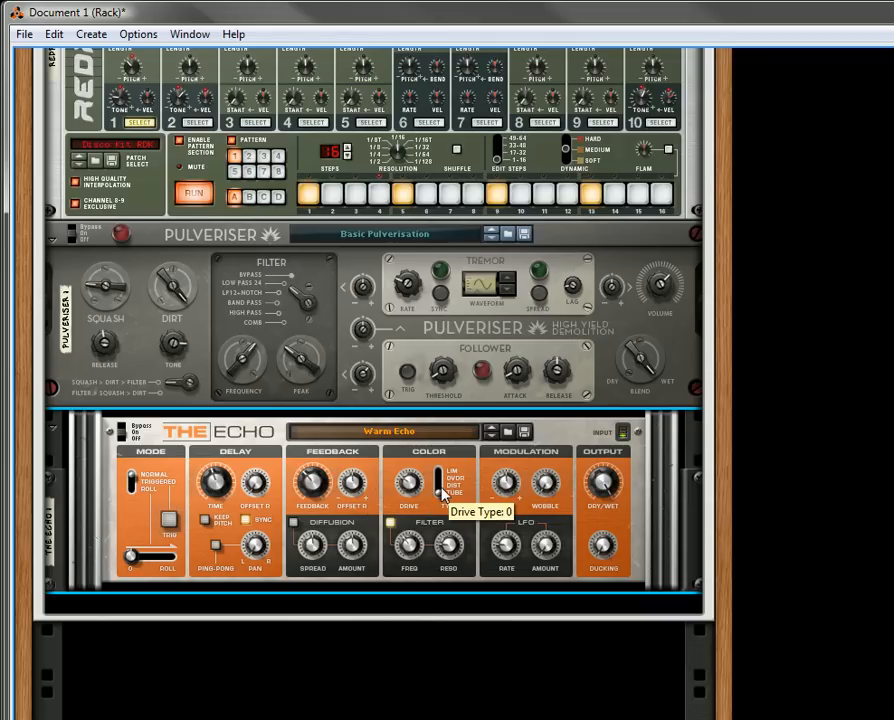
mouse_move(504, 548)
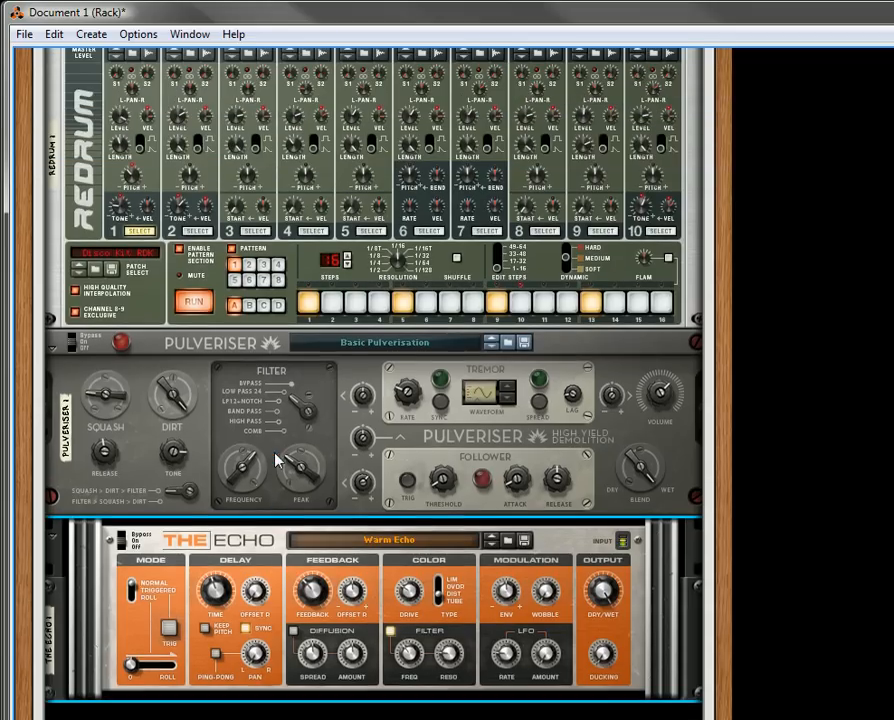
scroll(up, 3)
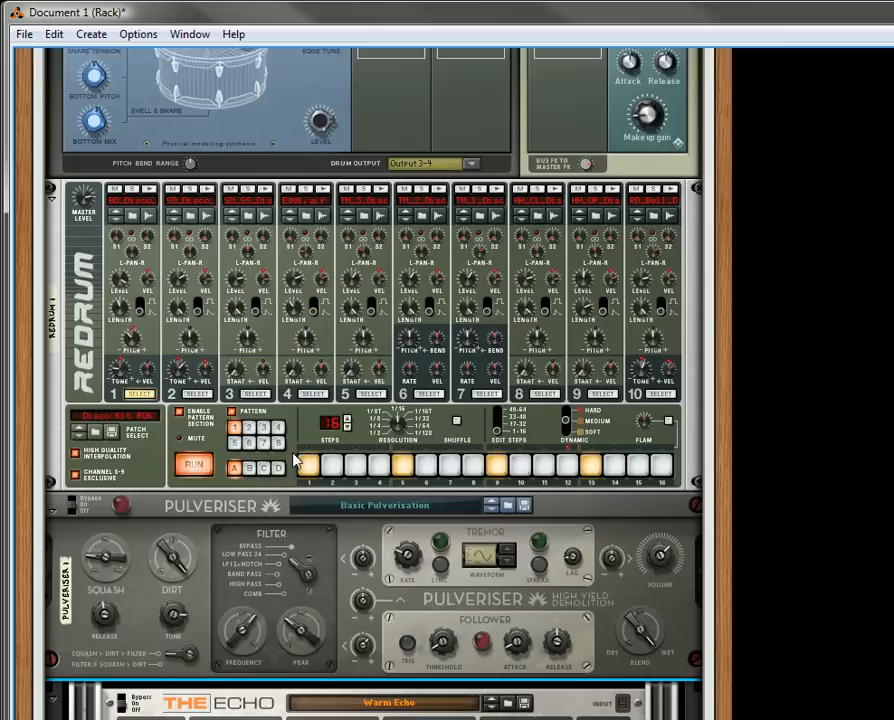
scroll(down, 3)
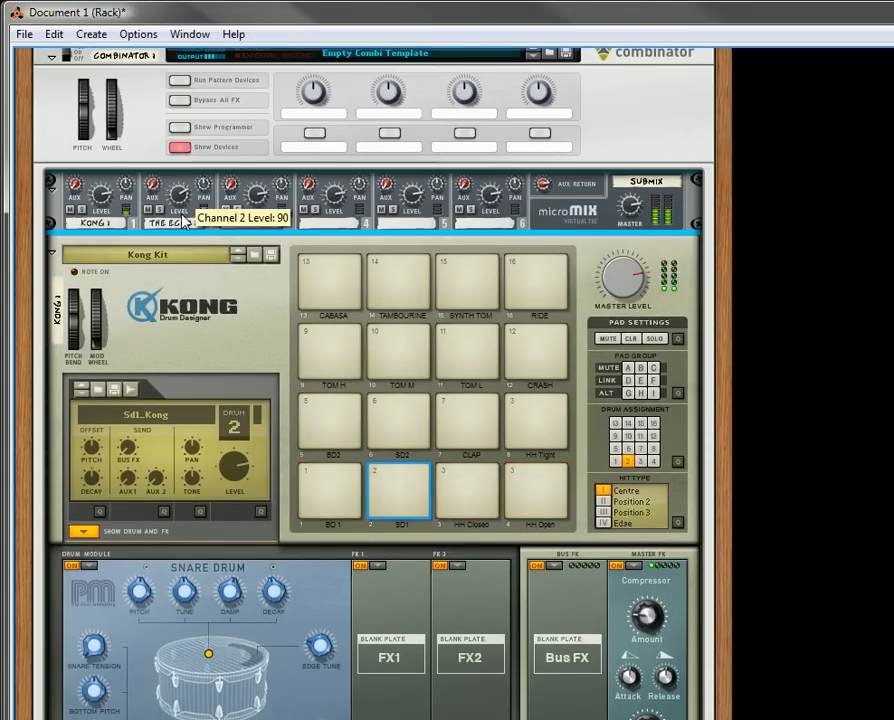
scroll(down, 3)
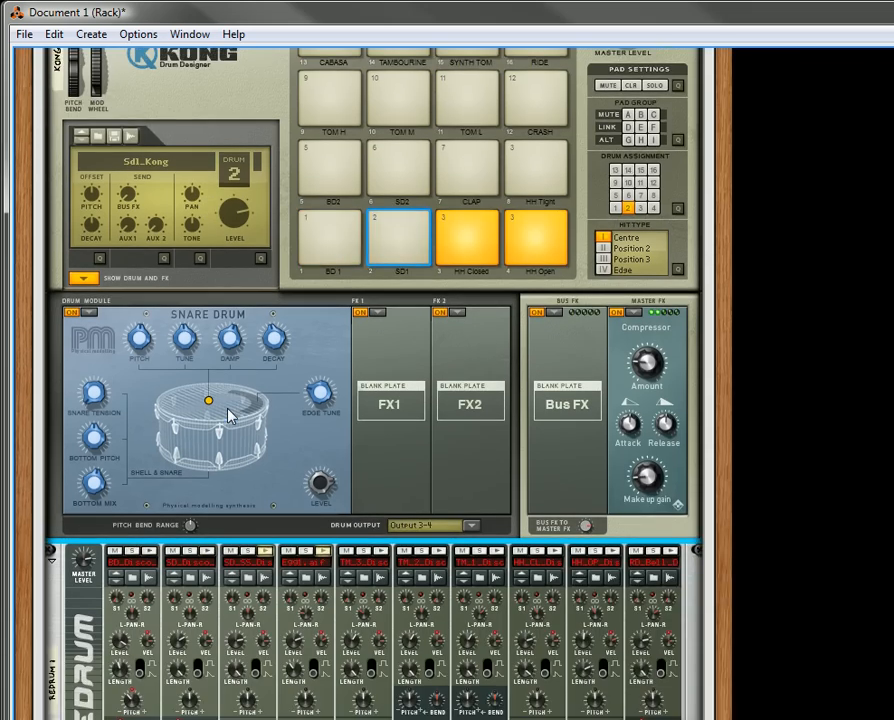
scroll(down, 3)
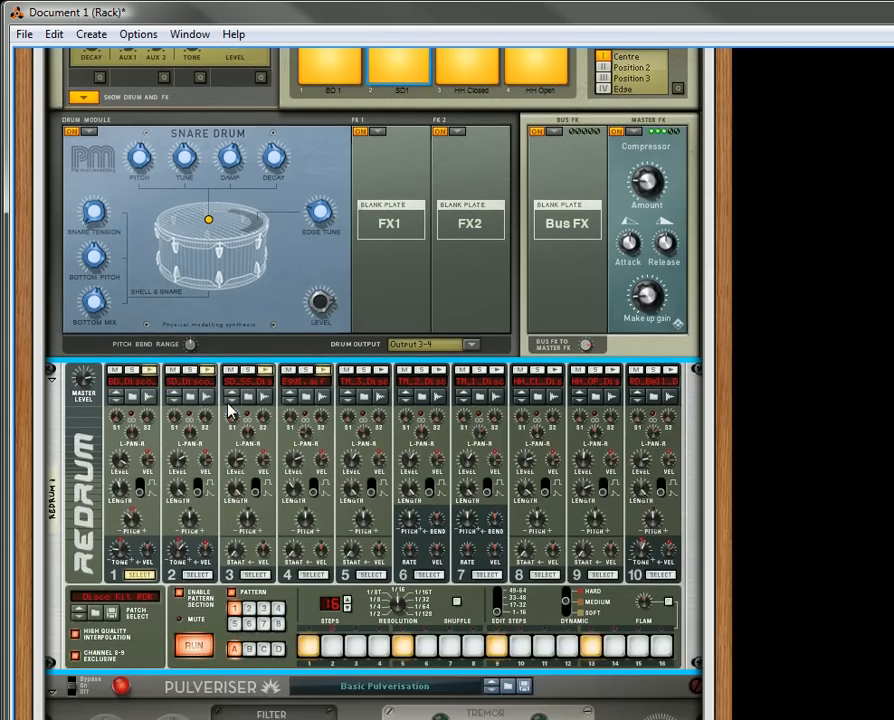
scroll(down, 3)
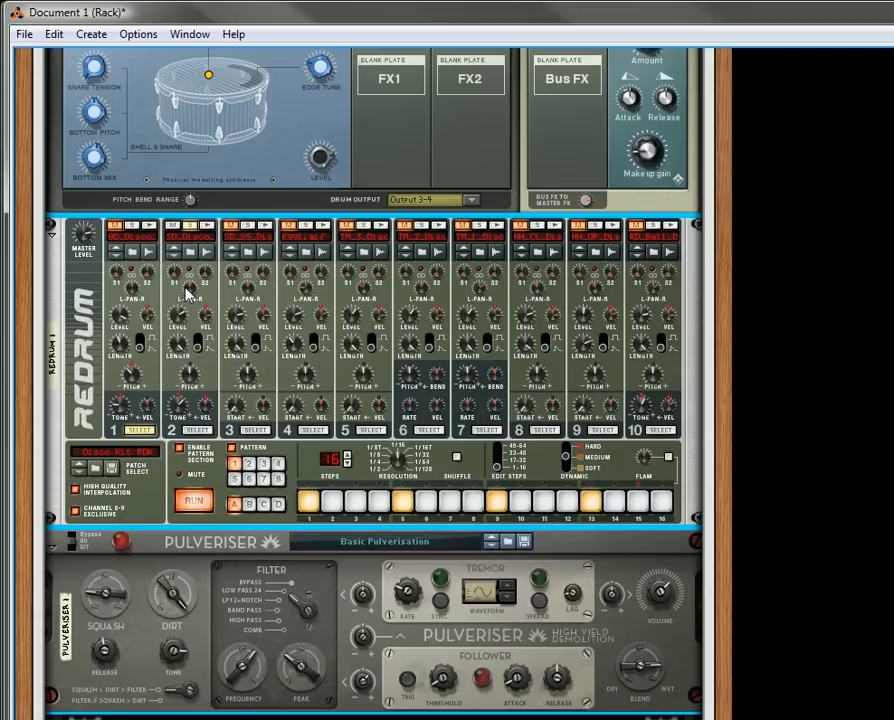
mouse_move(190, 240)
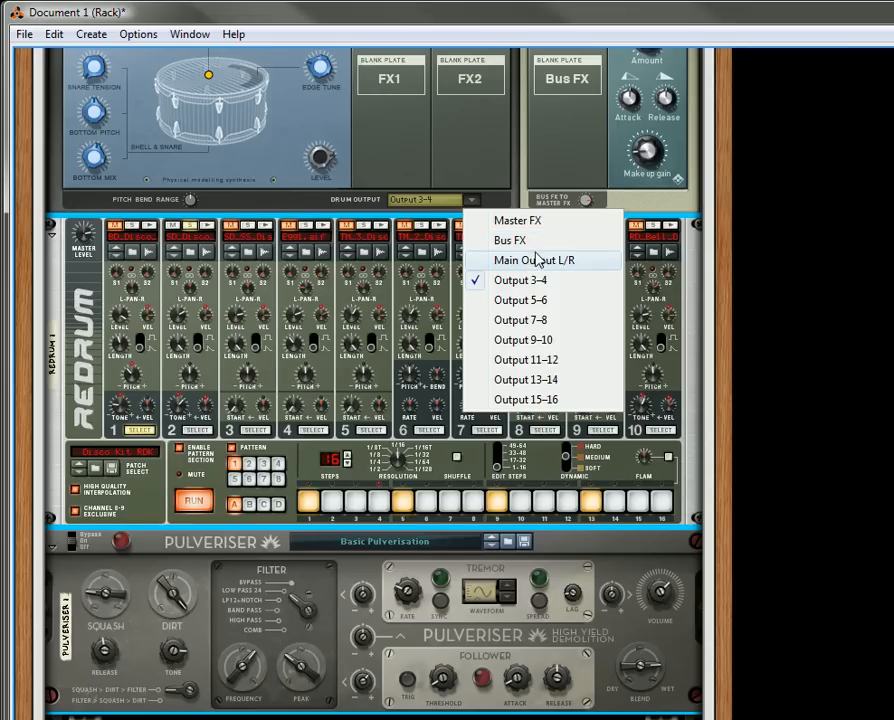
click(534, 260)
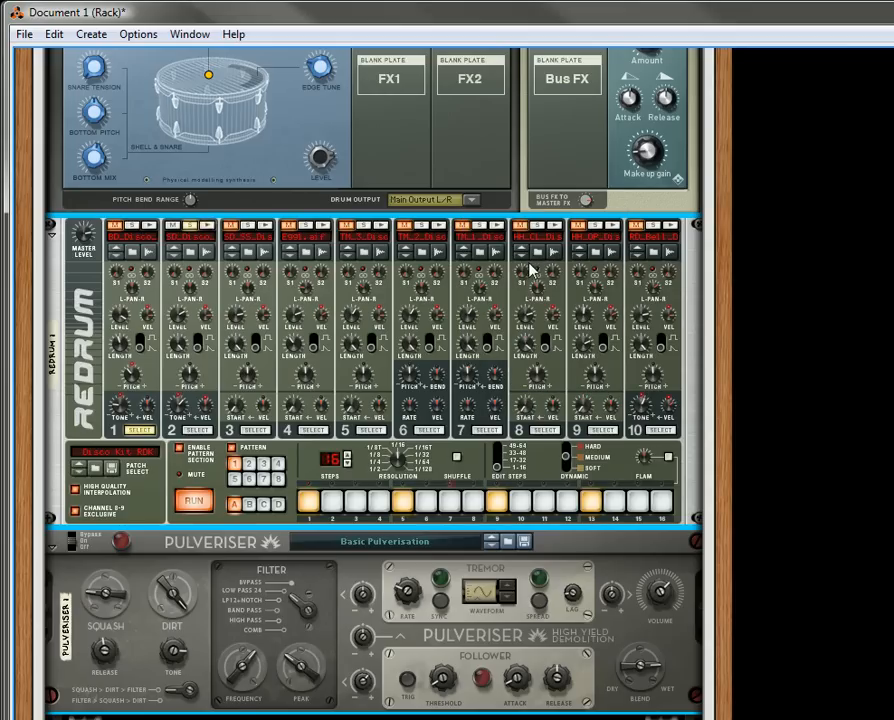
click(470, 200)
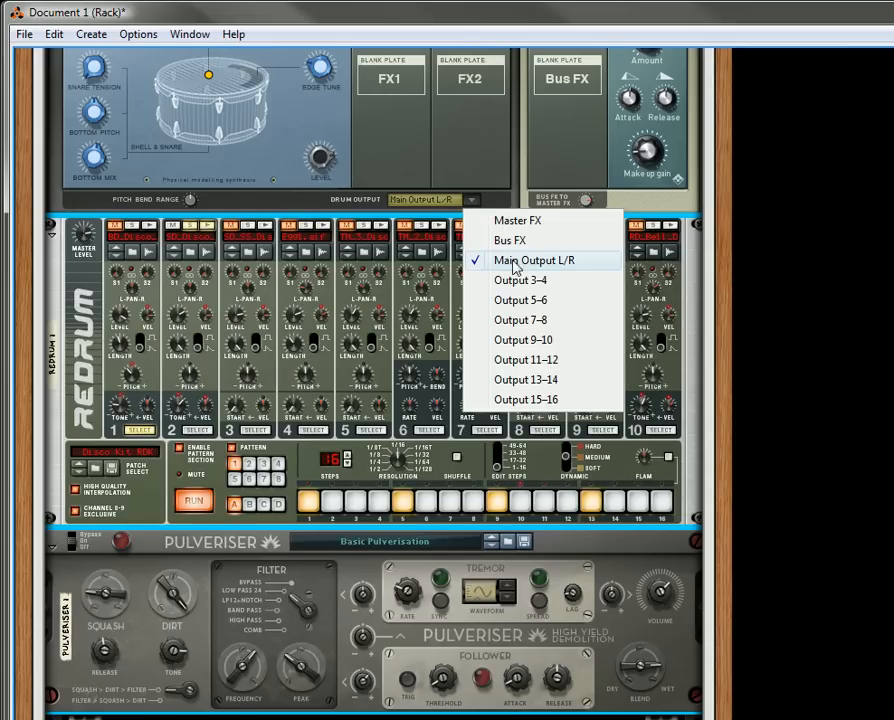
click(520, 280)
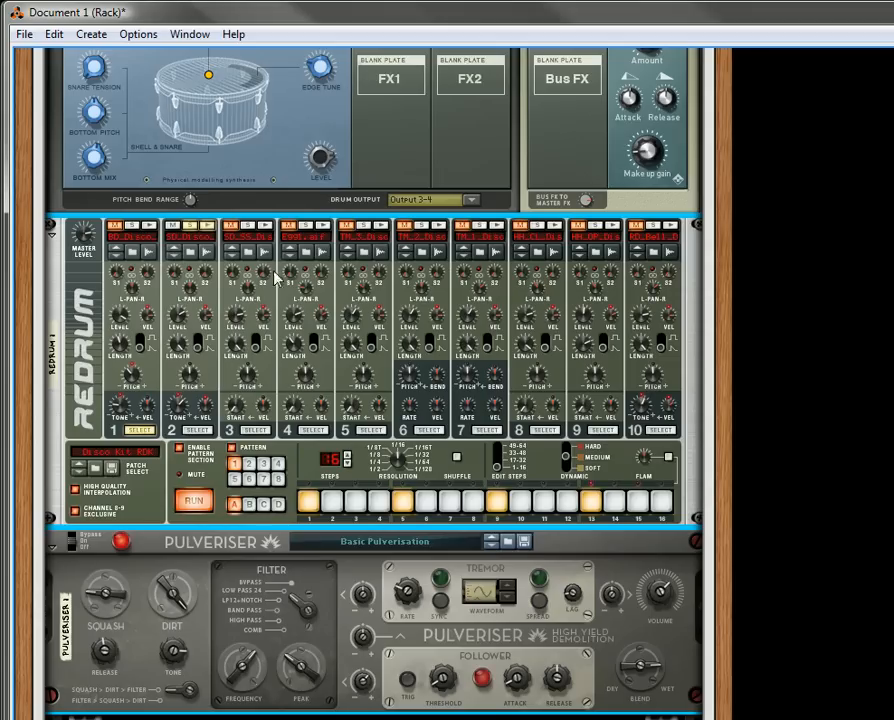
mouse_move(190, 226)
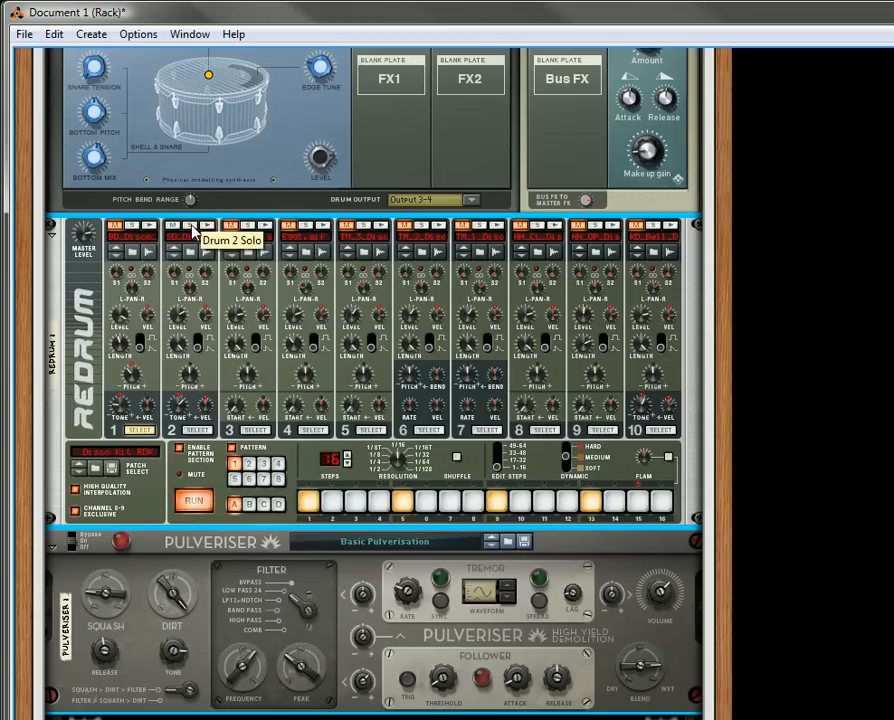
scroll(down, 3)
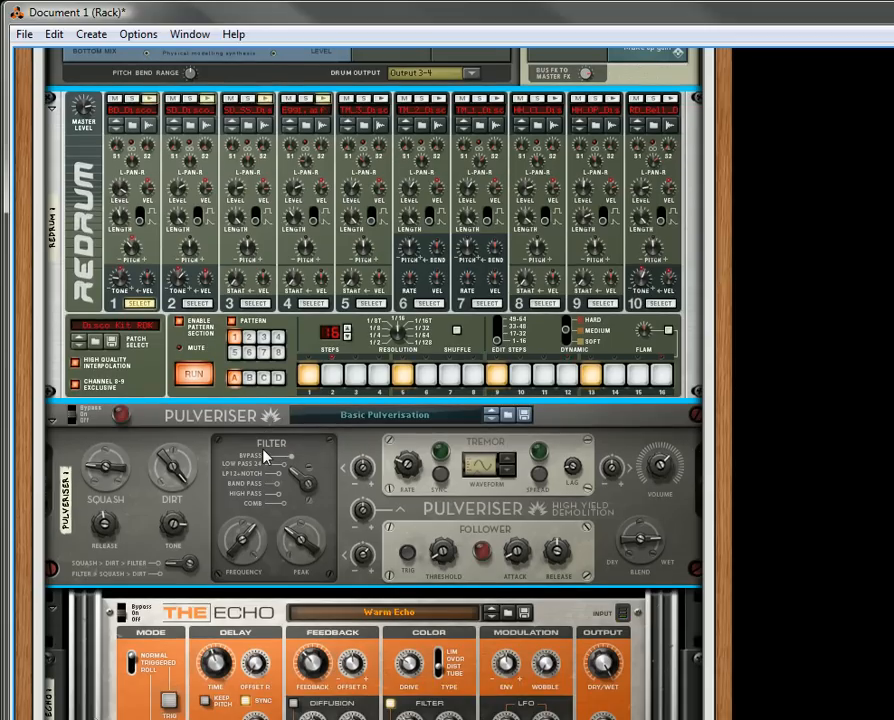
mouse_move(366, 566)
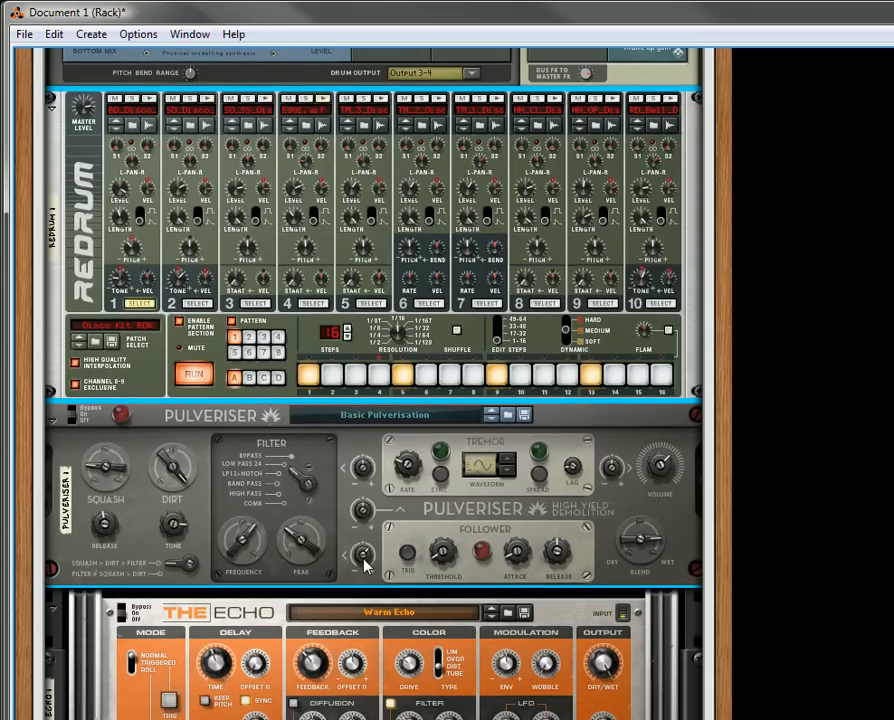
mouse_move(362, 560)
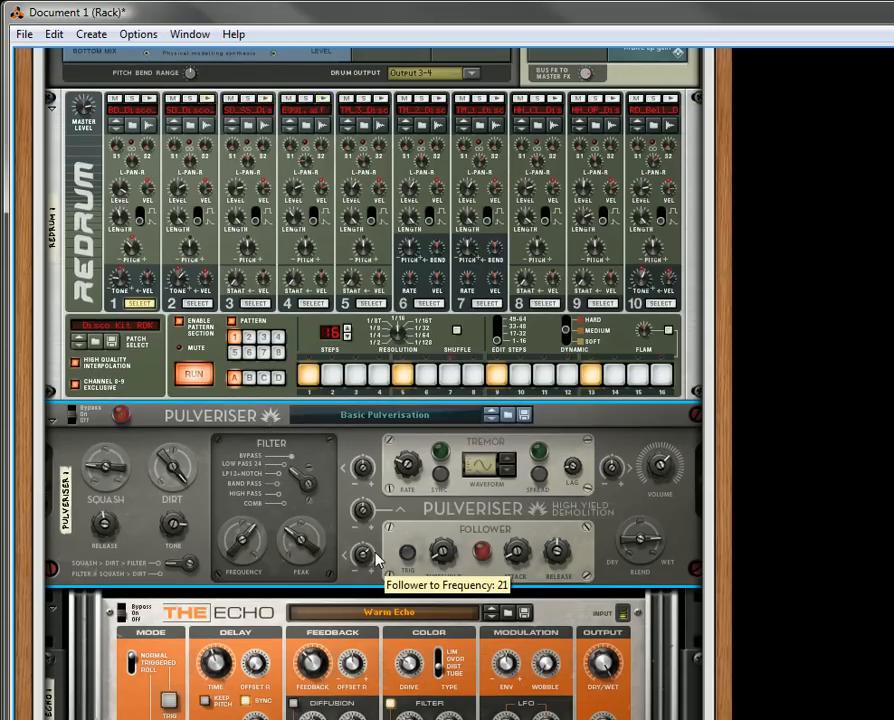
scroll(down, 3)
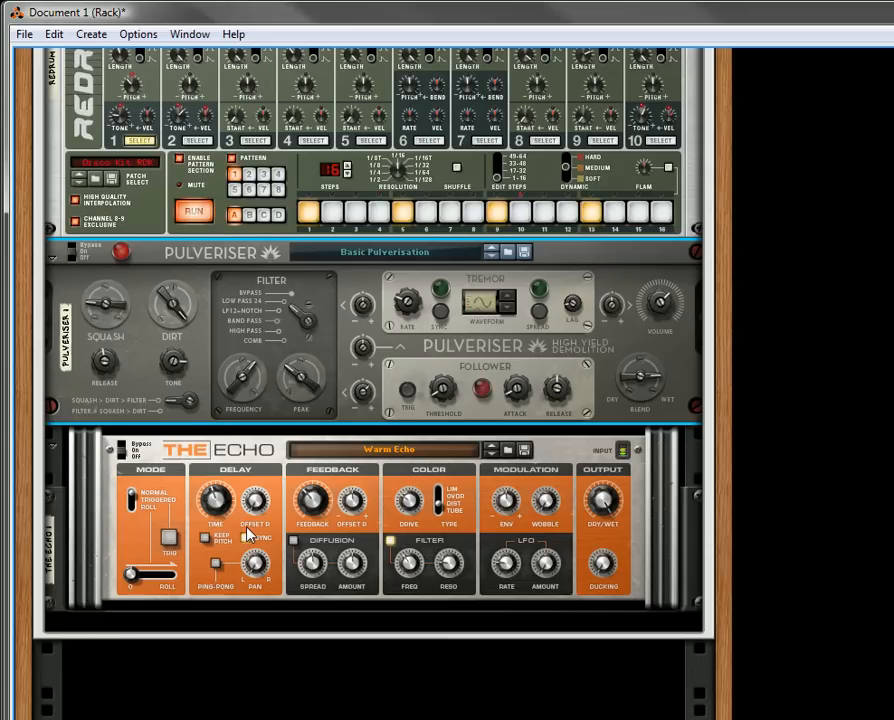
scroll(up, 3)
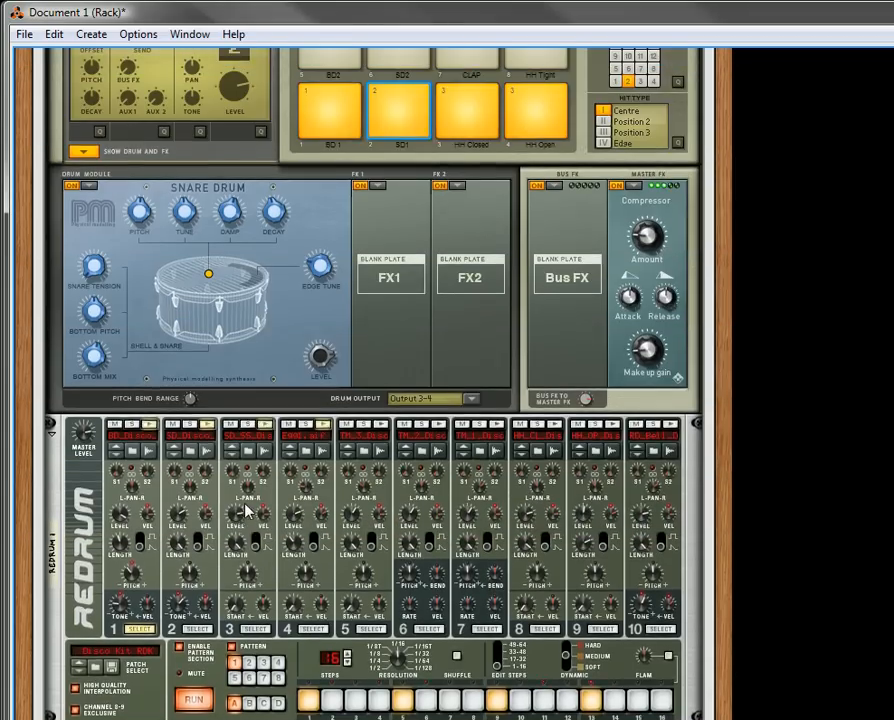
scroll(up, 3)
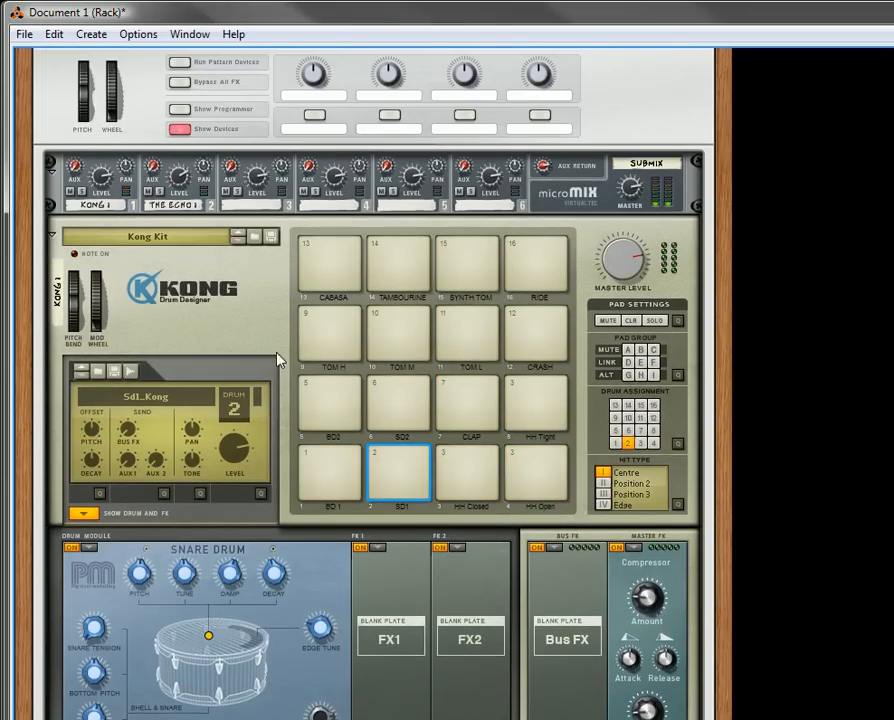
scroll(down, 3)
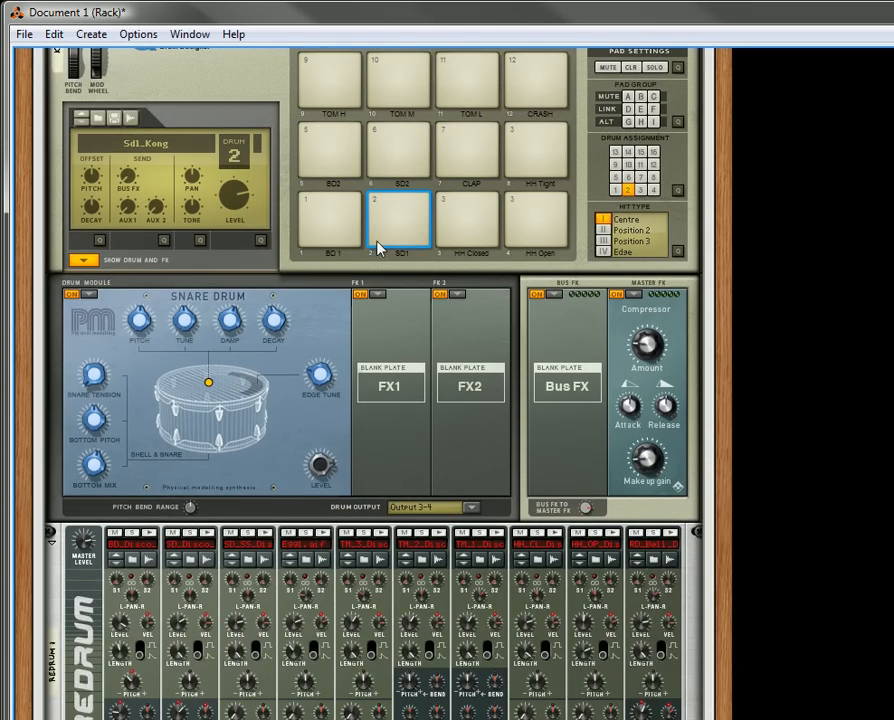
scroll(down, 3)
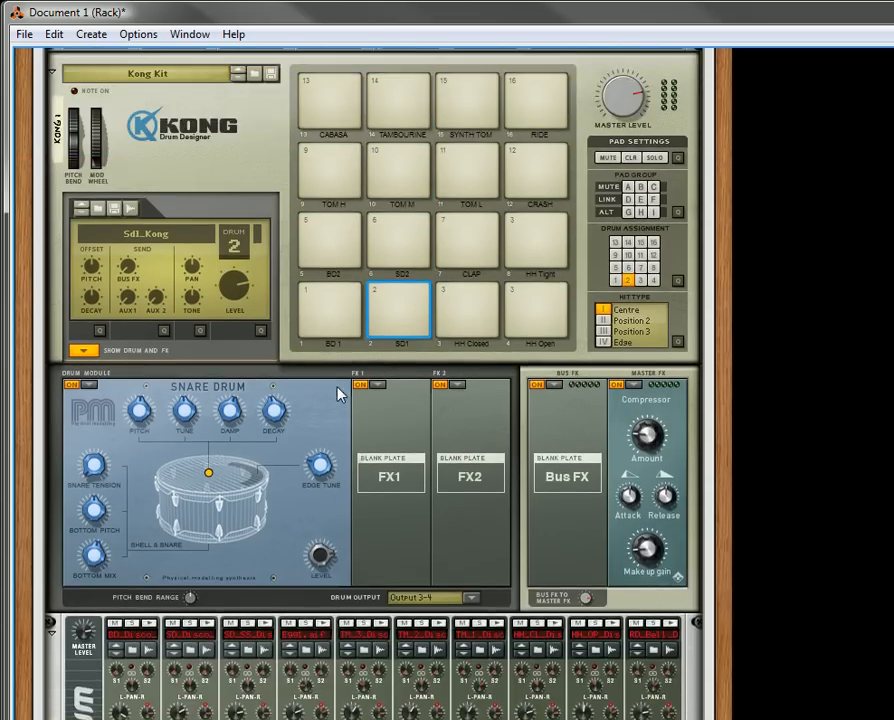
scroll(up, 3)
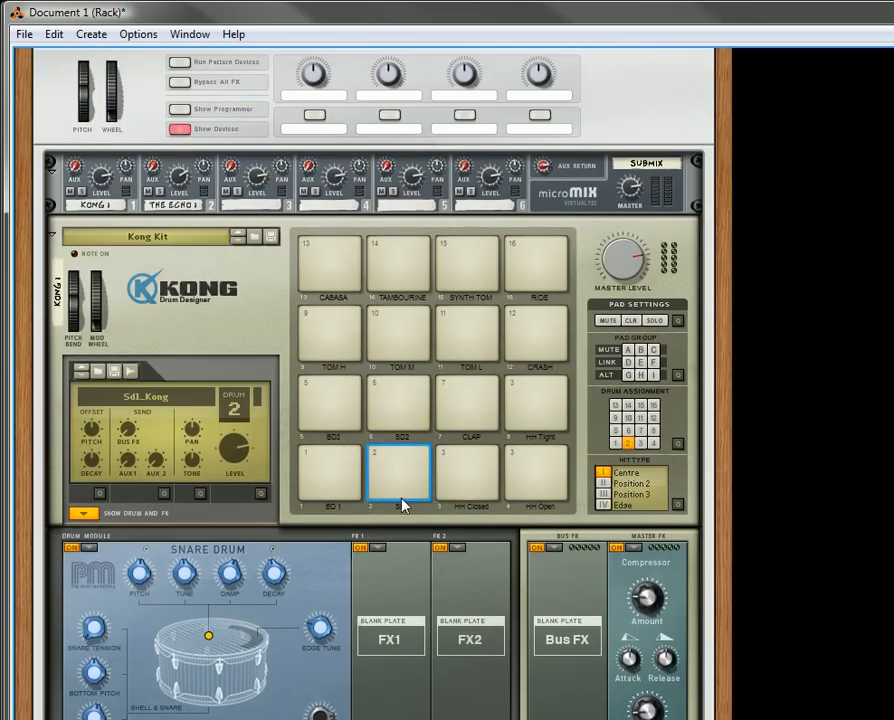
key(Tab)
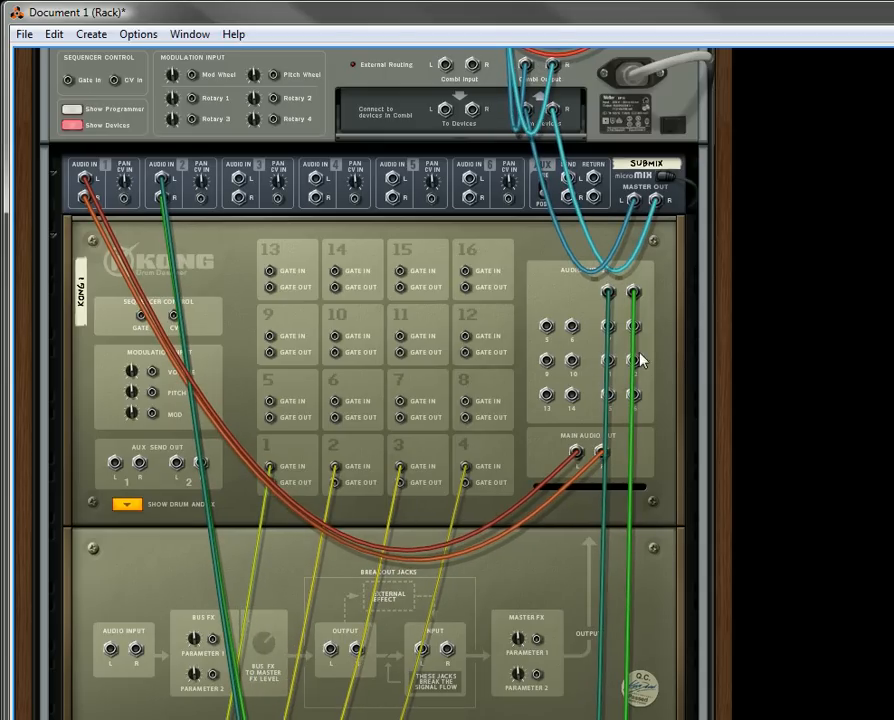
scroll(down, 3)
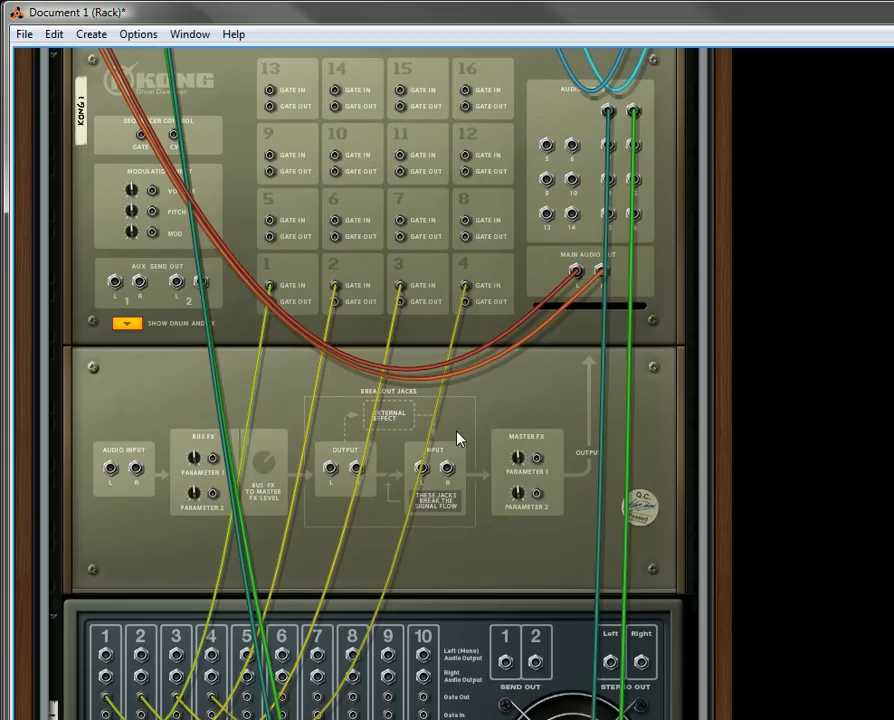
mouse_move(578, 236)
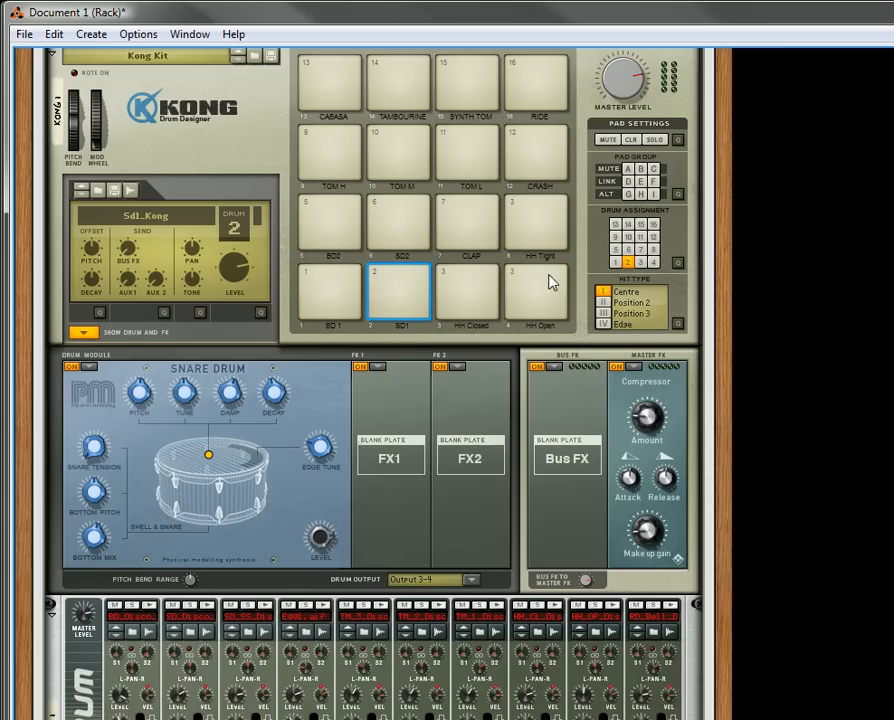
scroll(down, 3)
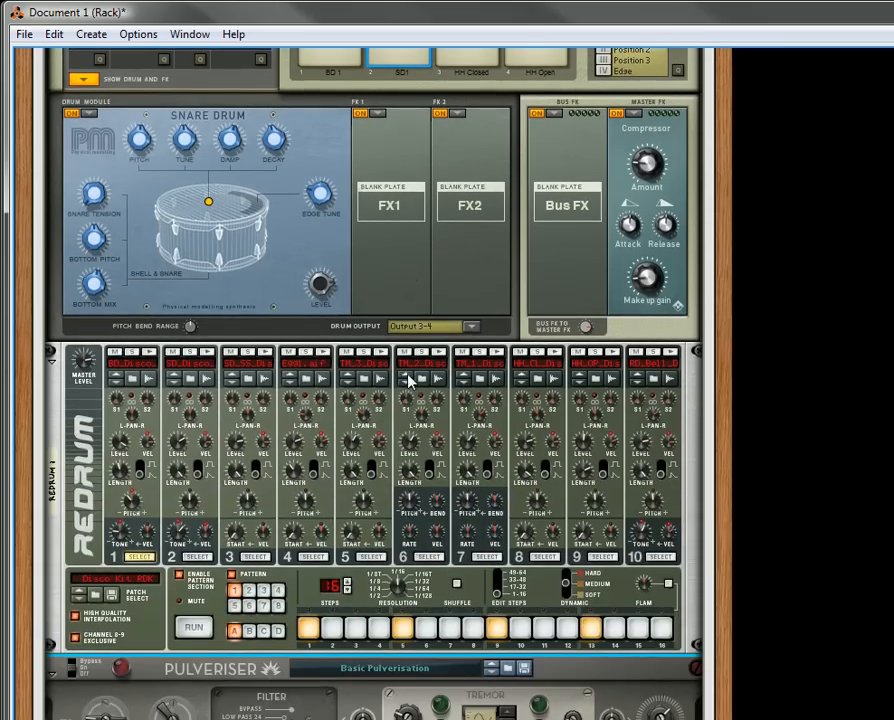
scroll(down, 3)
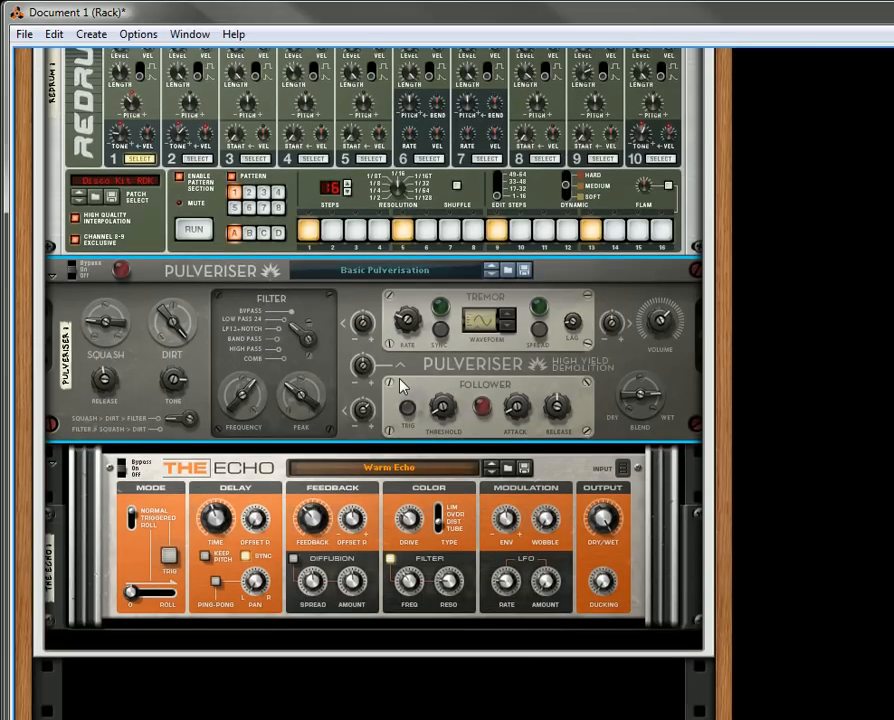
mouse_move(362, 432)
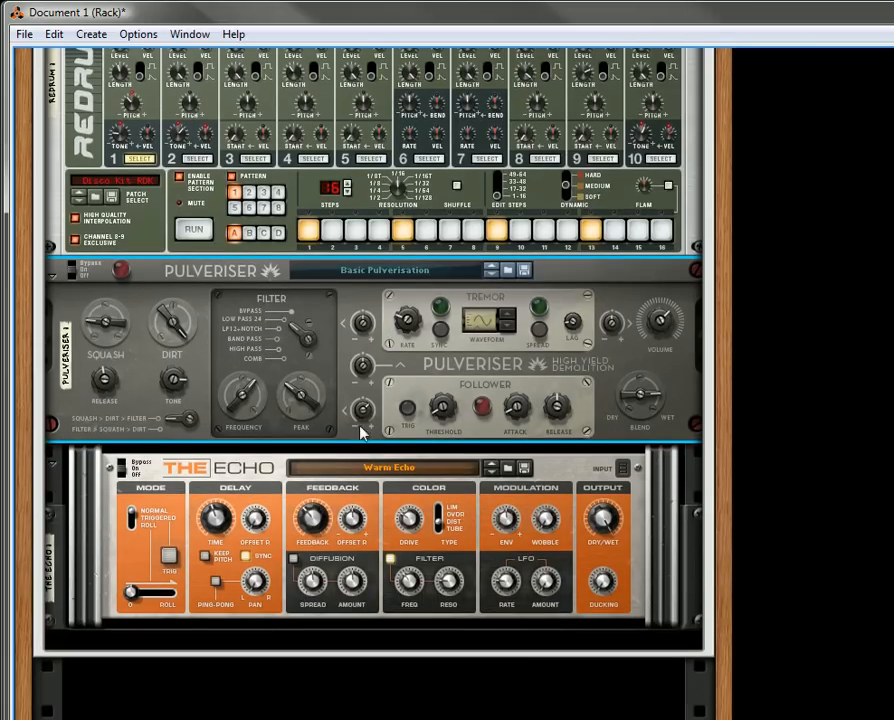